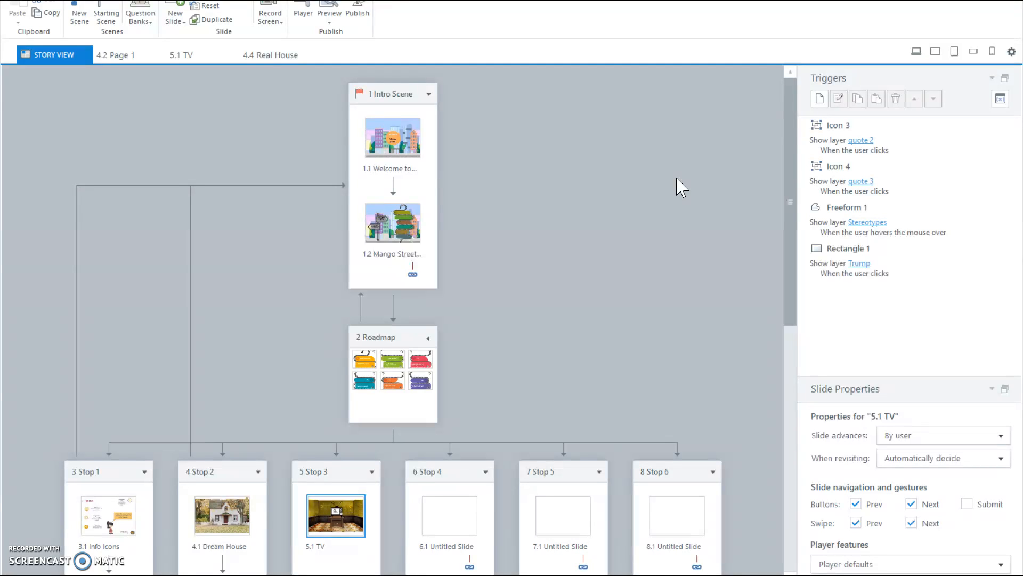
# Browse the Story View scene map, opening the Intro Scene and Roadmap scenes
pyautogui.scroll(-3)
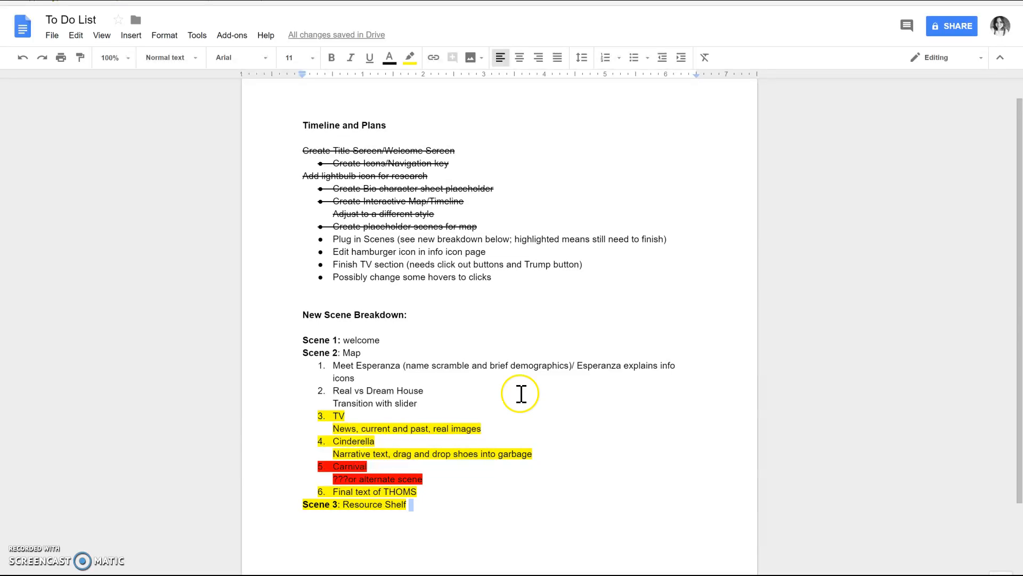
pyautogui.moveTo(513, 350)
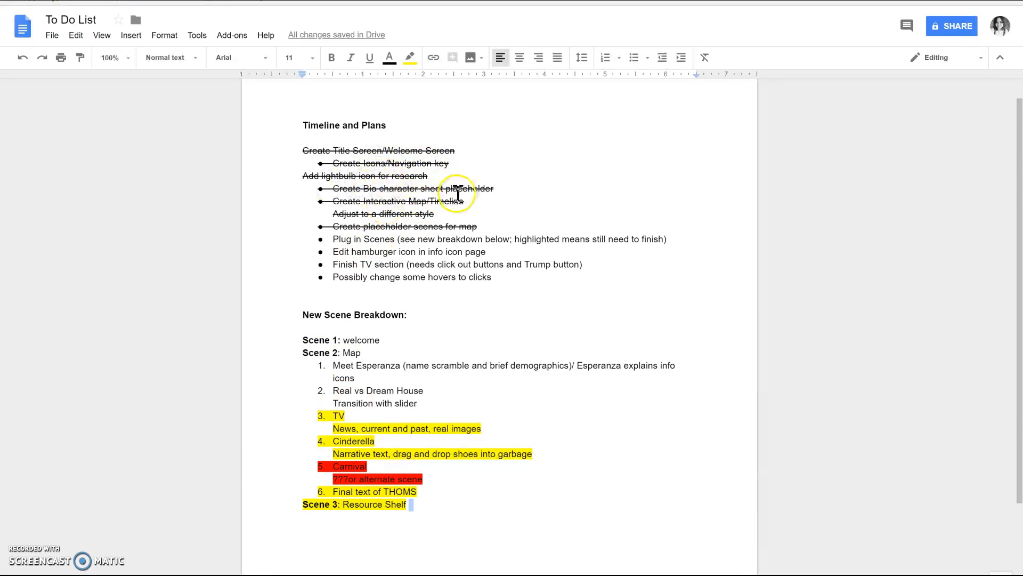
pyautogui.moveTo(610, 281)
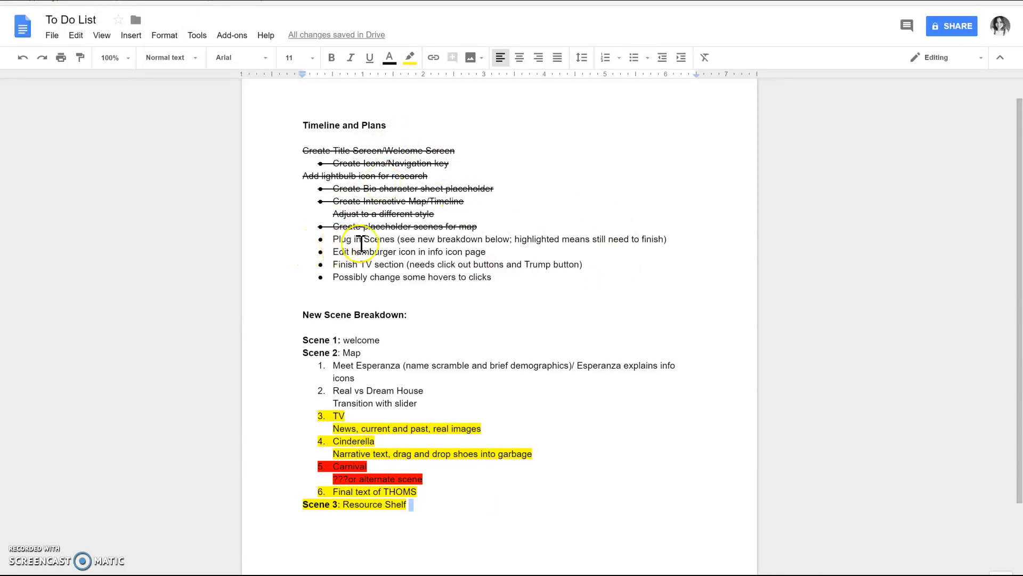
pyautogui.moveTo(492, 237)
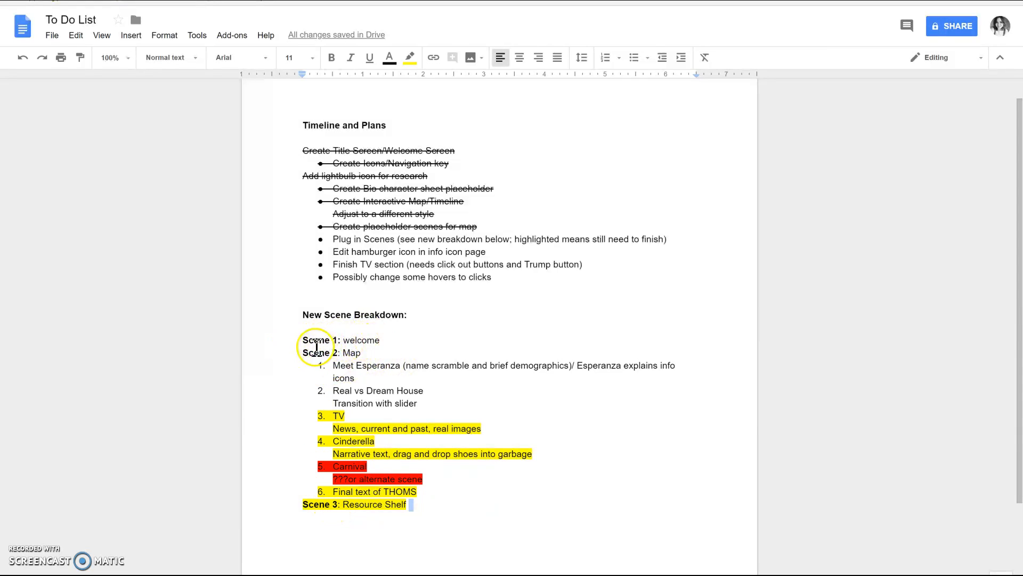
pyautogui.moveTo(304, 484)
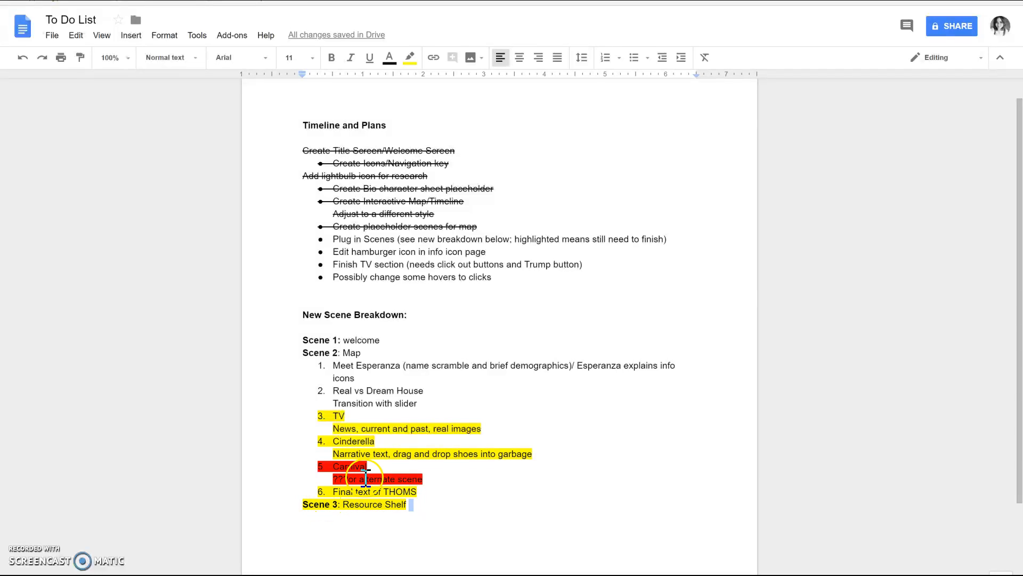
pyautogui.moveTo(342, 504)
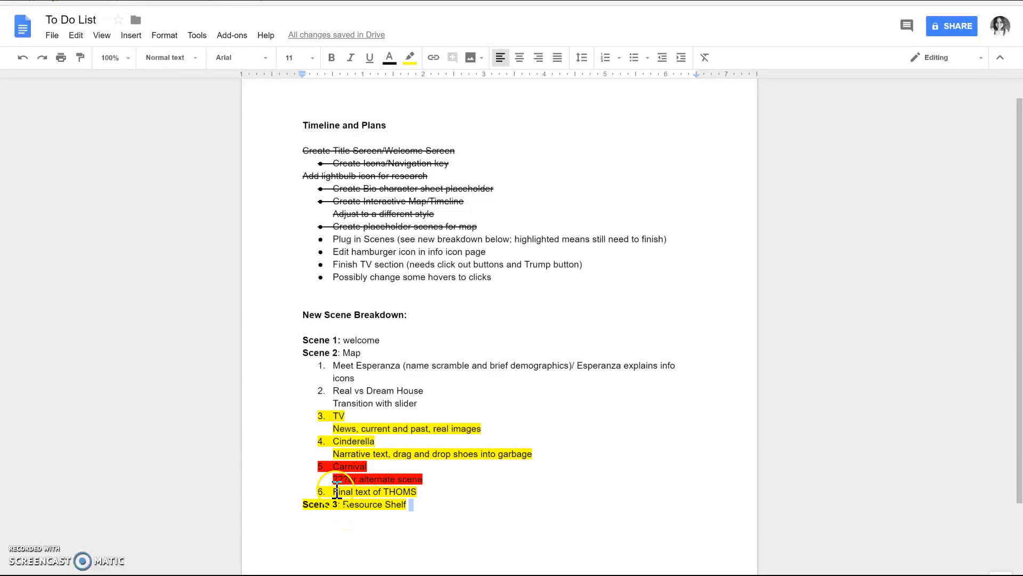
pyautogui.moveTo(437, 496)
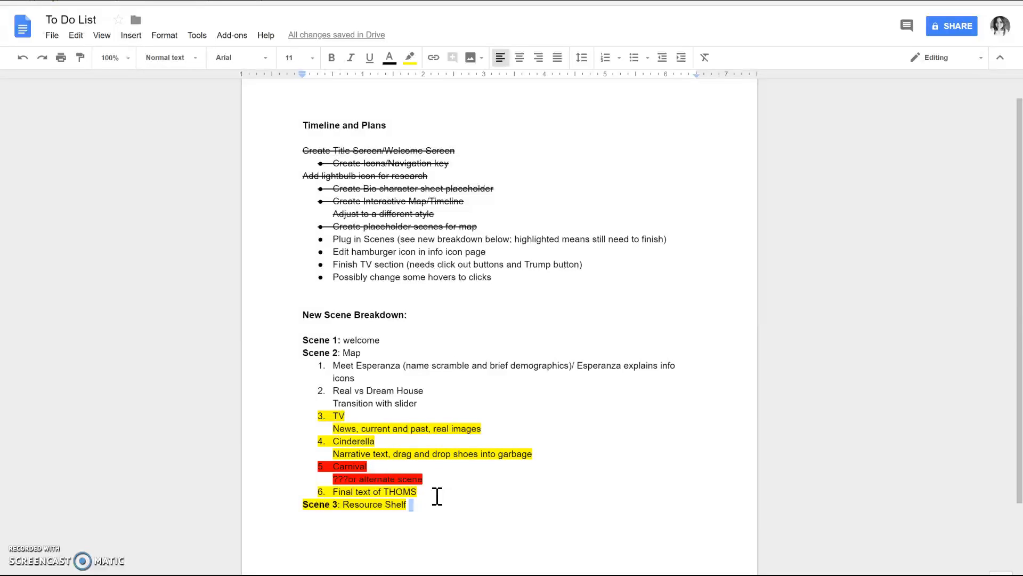
pyautogui.moveTo(400, 322)
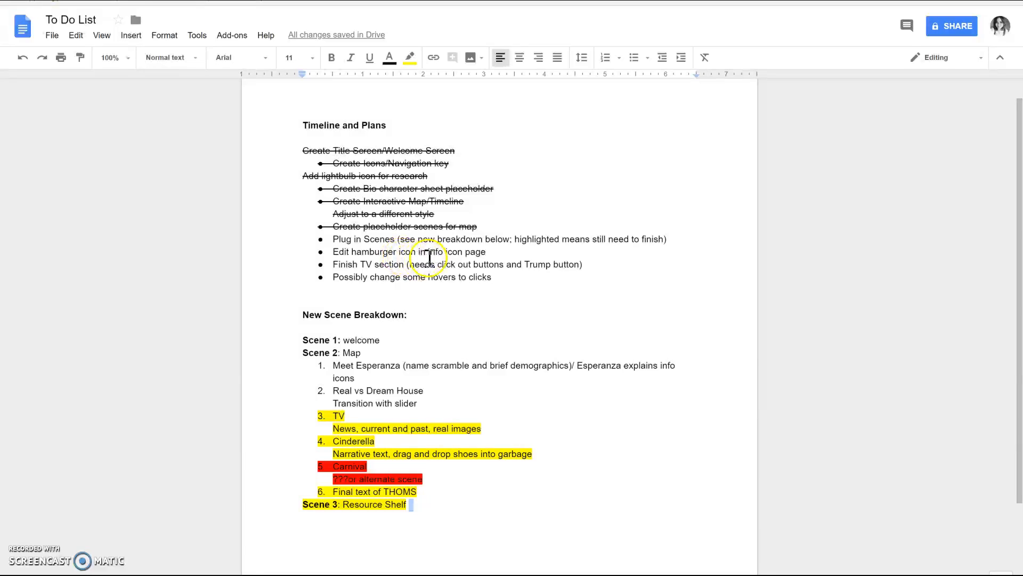
pyautogui.moveTo(430, 290)
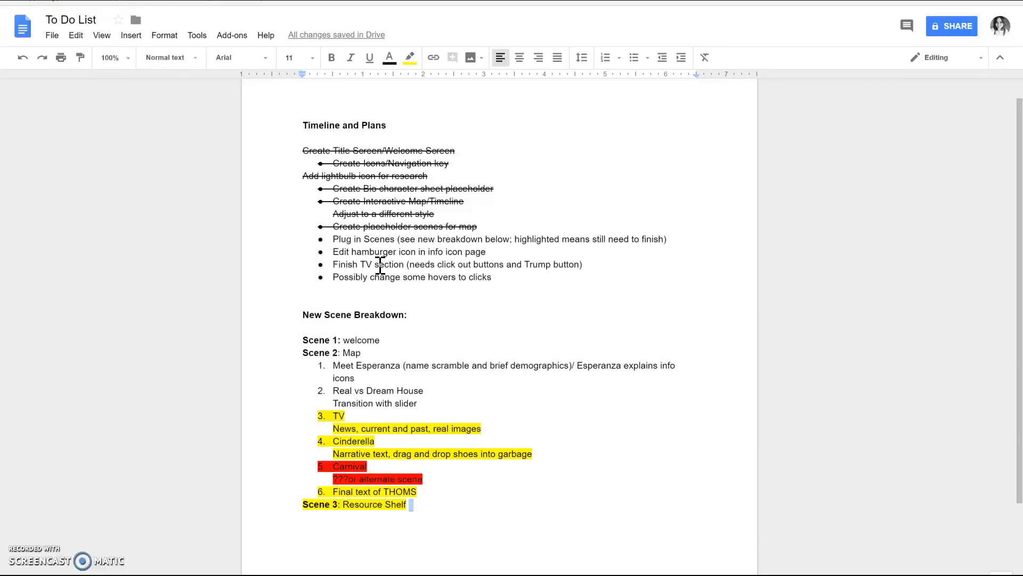
pyautogui.doubleClick(350, 277)
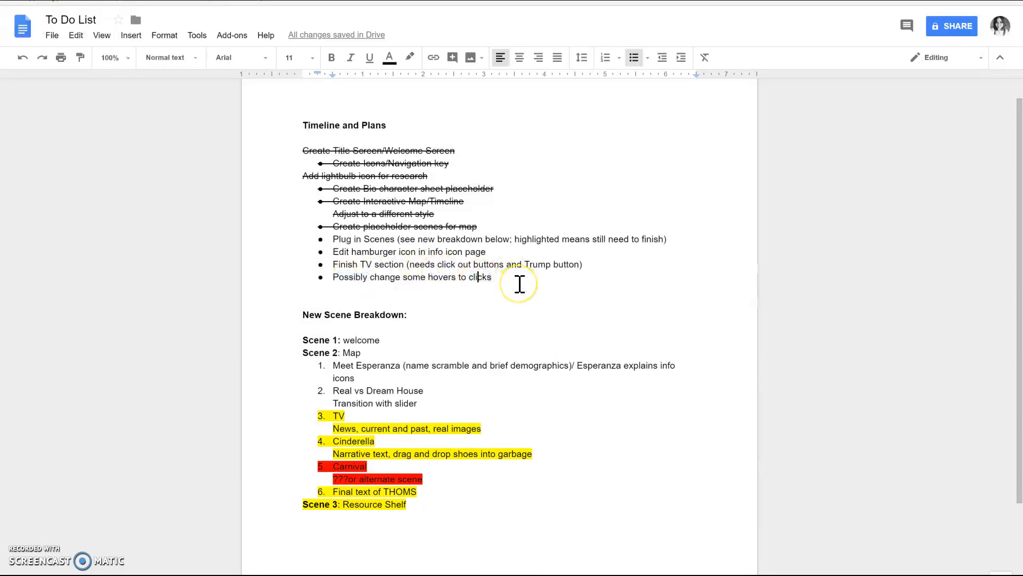
pyautogui.moveTo(421, 274)
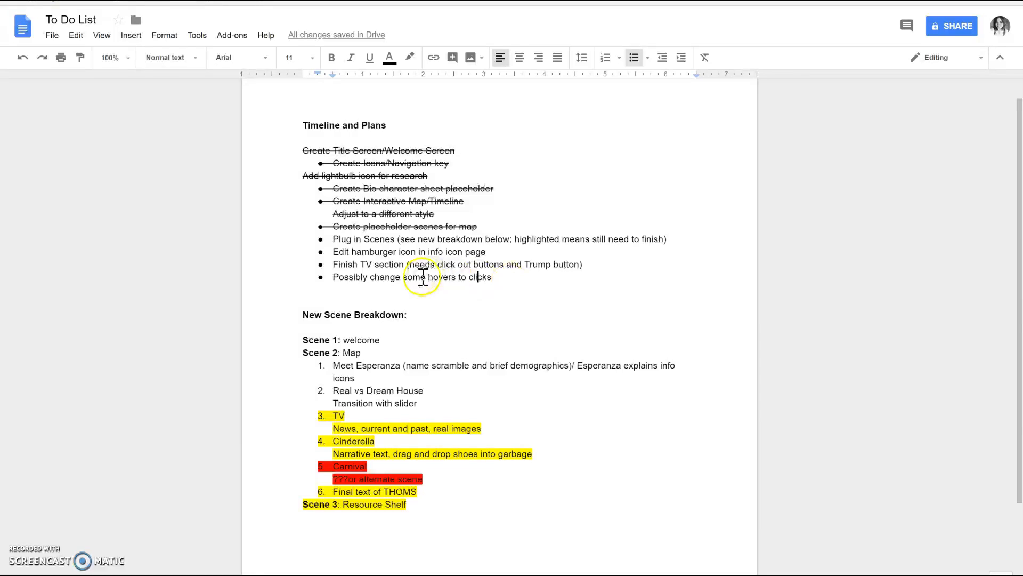
pyautogui.moveTo(447, 290)
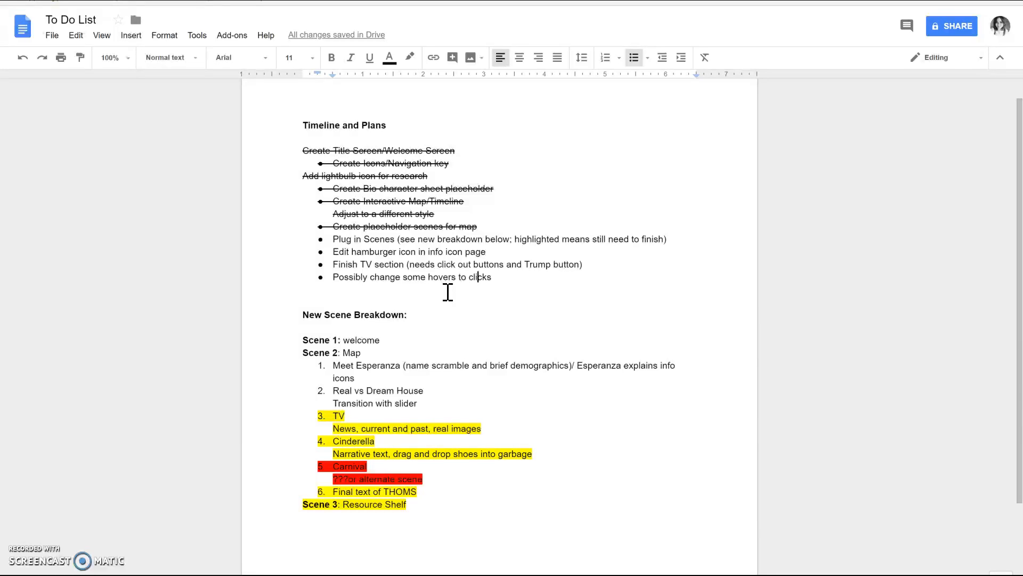
pyautogui.moveTo(498, 281)
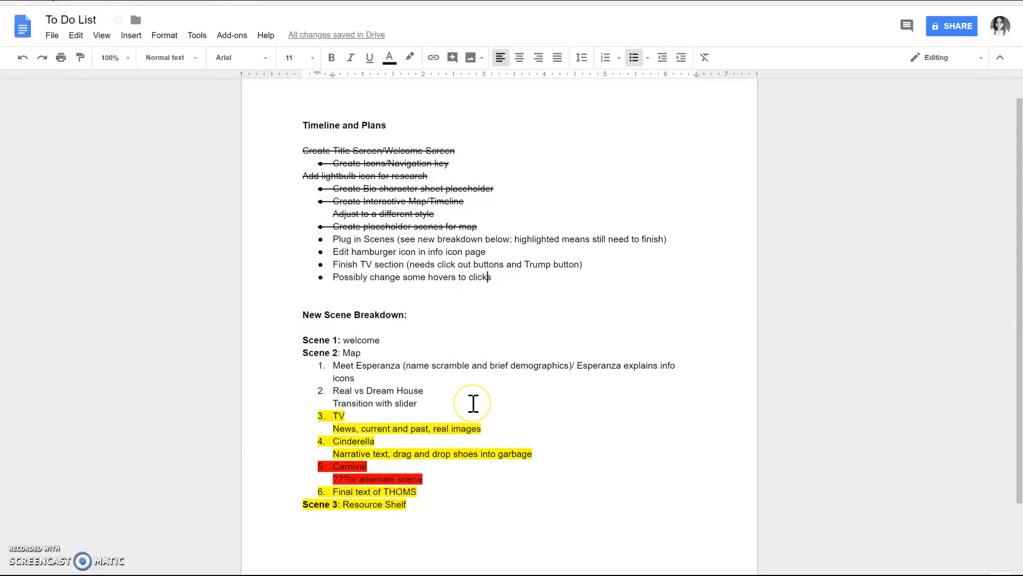
pyautogui.scroll(-3)
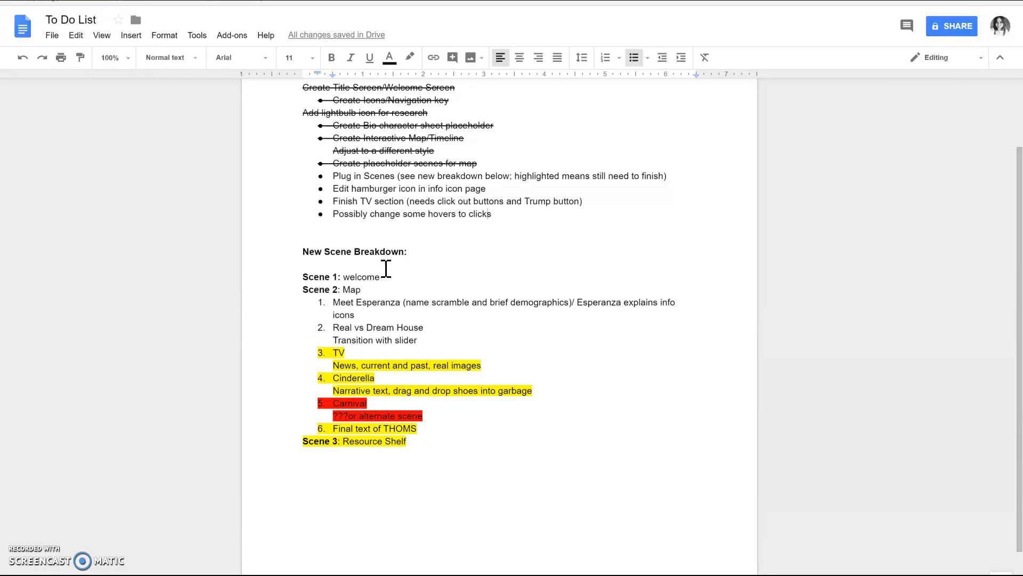
pyautogui.click(491, 213)
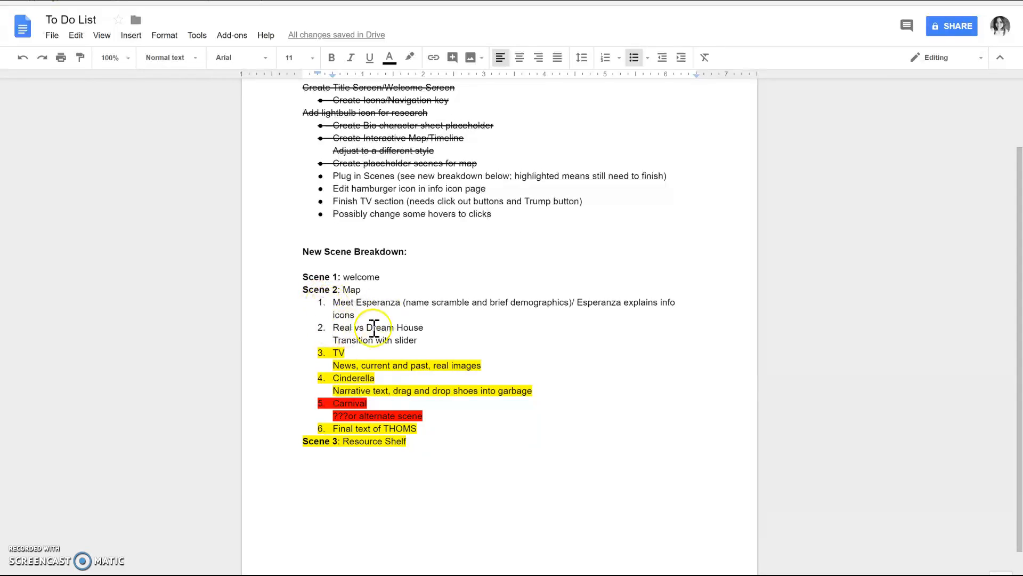
pyautogui.moveTo(457, 274)
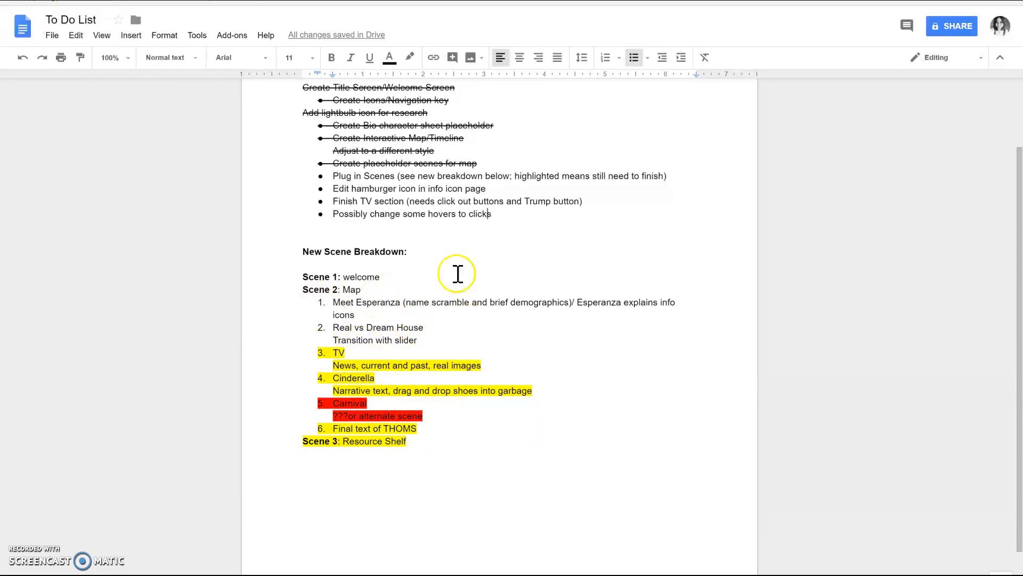
pyautogui.moveTo(380, 444)
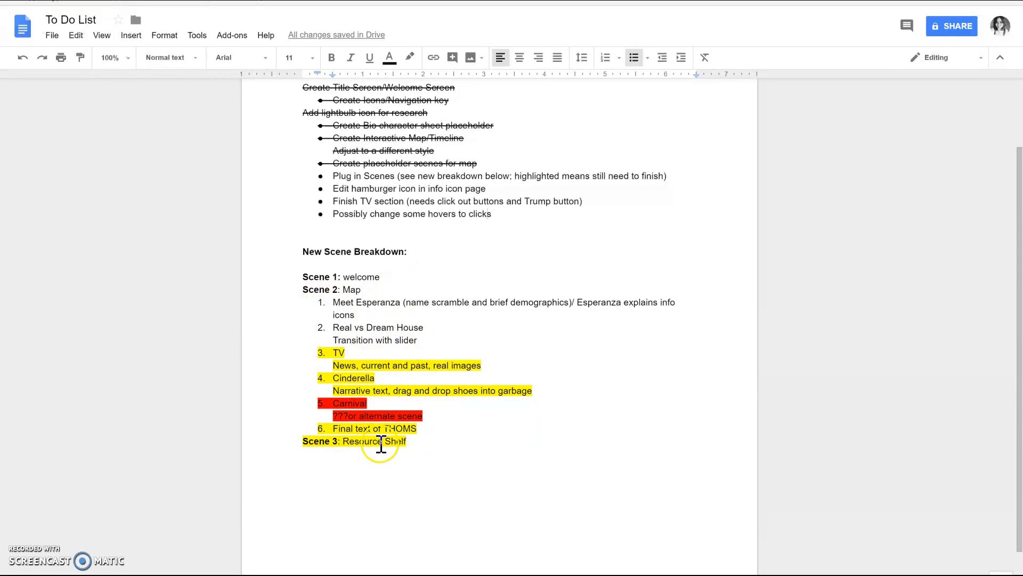
pyautogui.moveTo(432, 445)
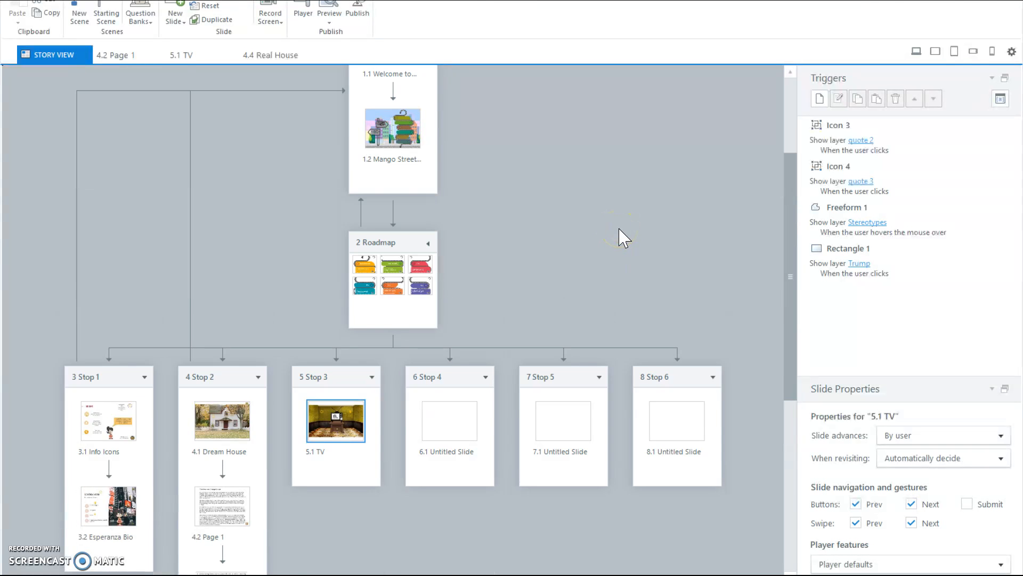
# Scroll the scene map between the Intro Scene and the Stop 4–6 untitled slides
pyautogui.scroll(-3)
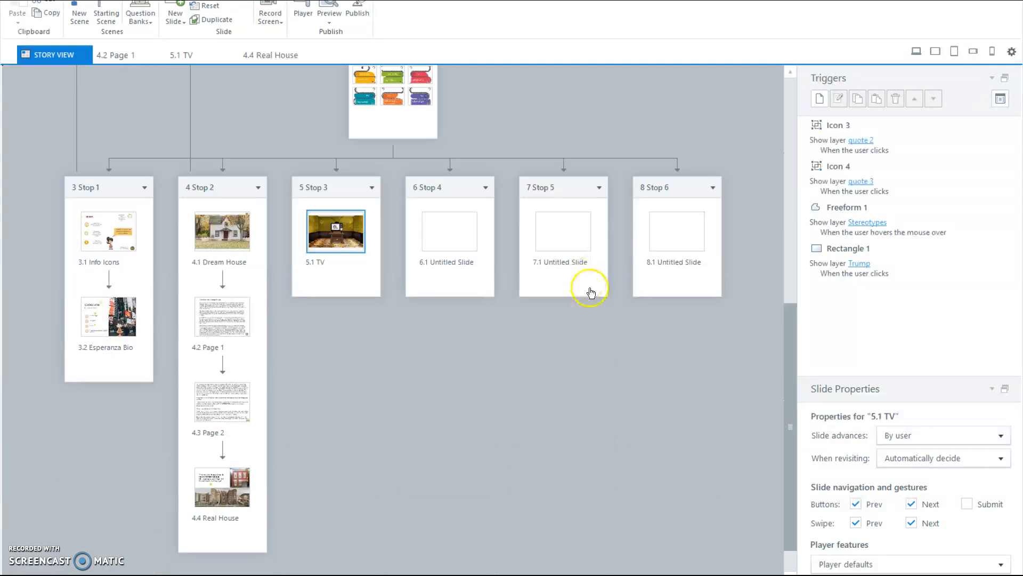
pyautogui.moveTo(513, 358)
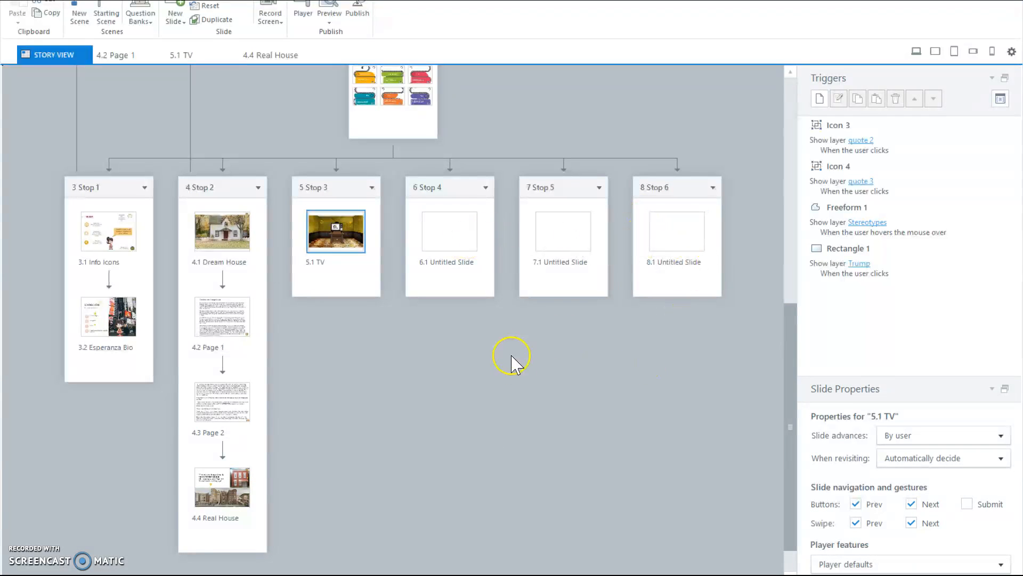
pyautogui.moveTo(689, 242)
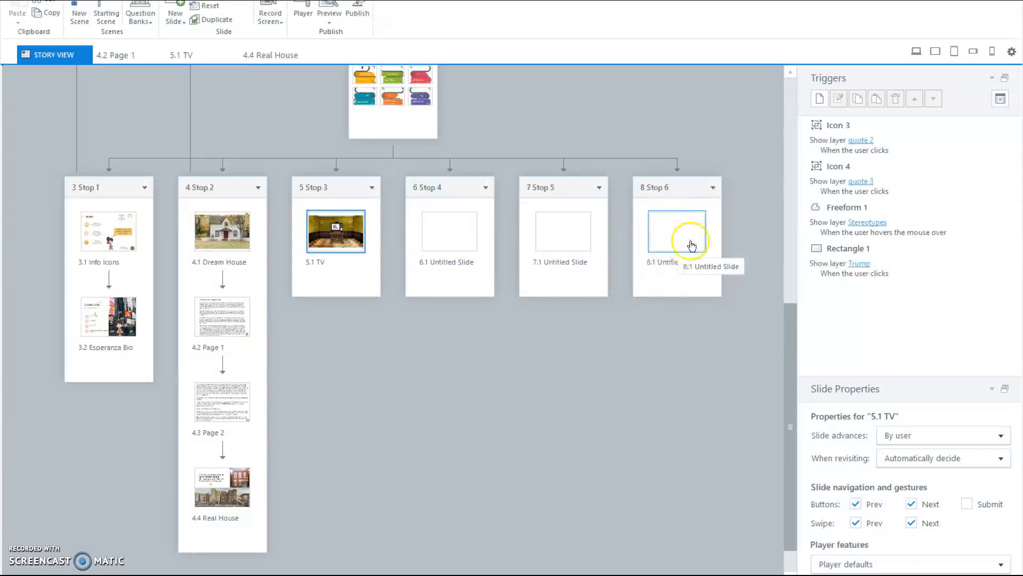
pyautogui.moveTo(473, 203)
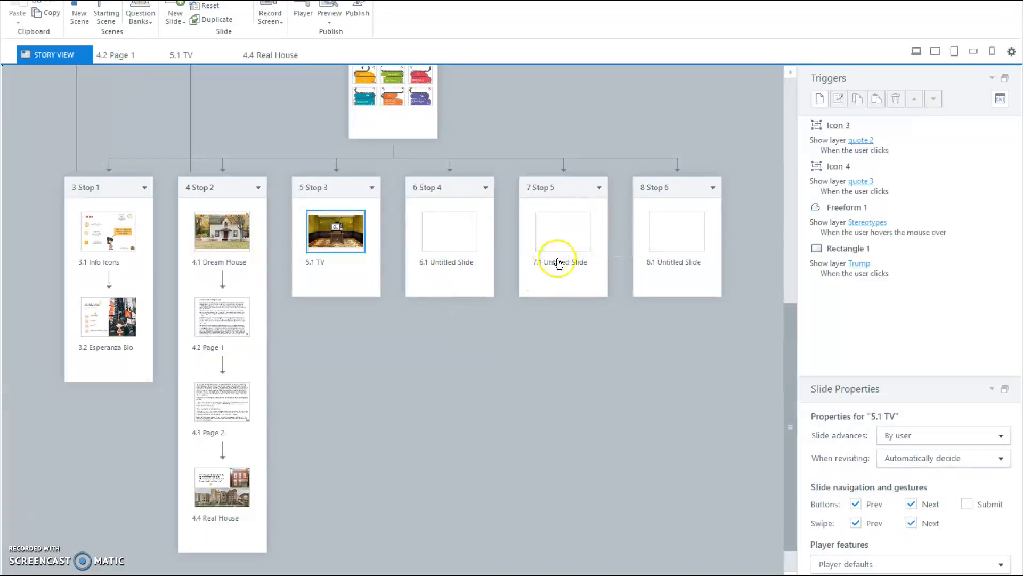
pyautogui.moveTo(559, 268)
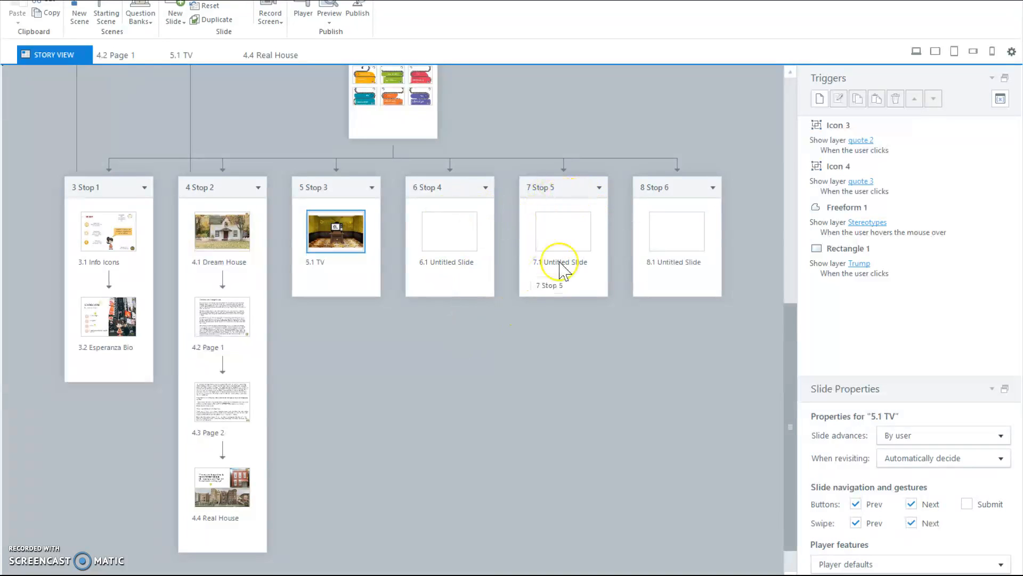
pyautogui.scroll(3)
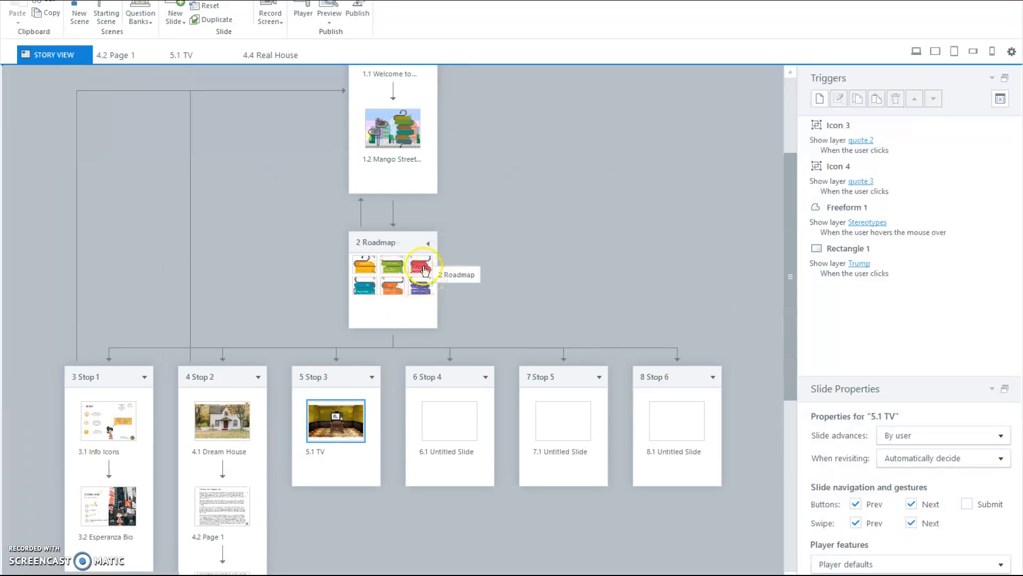
pyautogui.moveTo(566, 228)
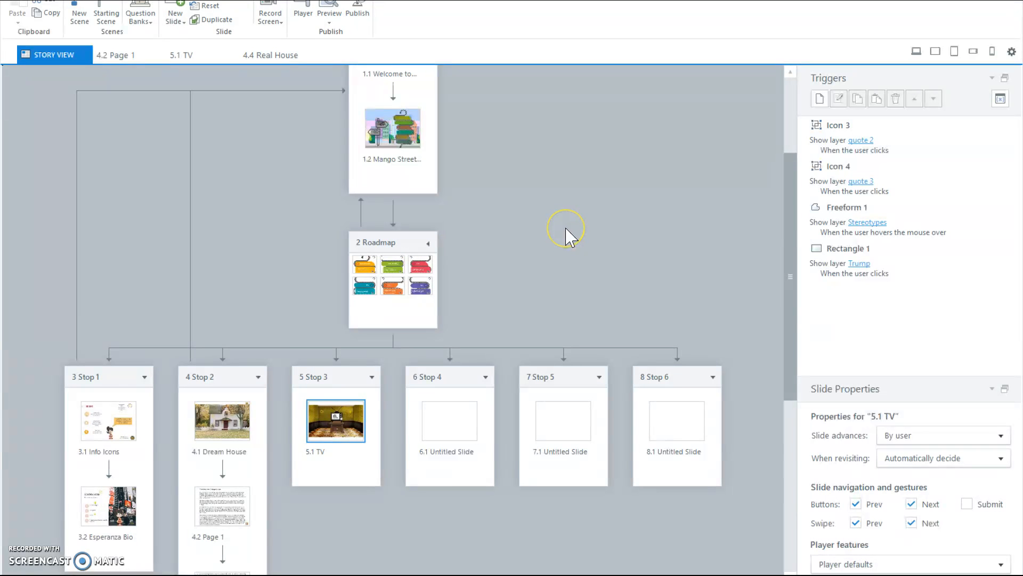
pyautogui.scroll(-3)
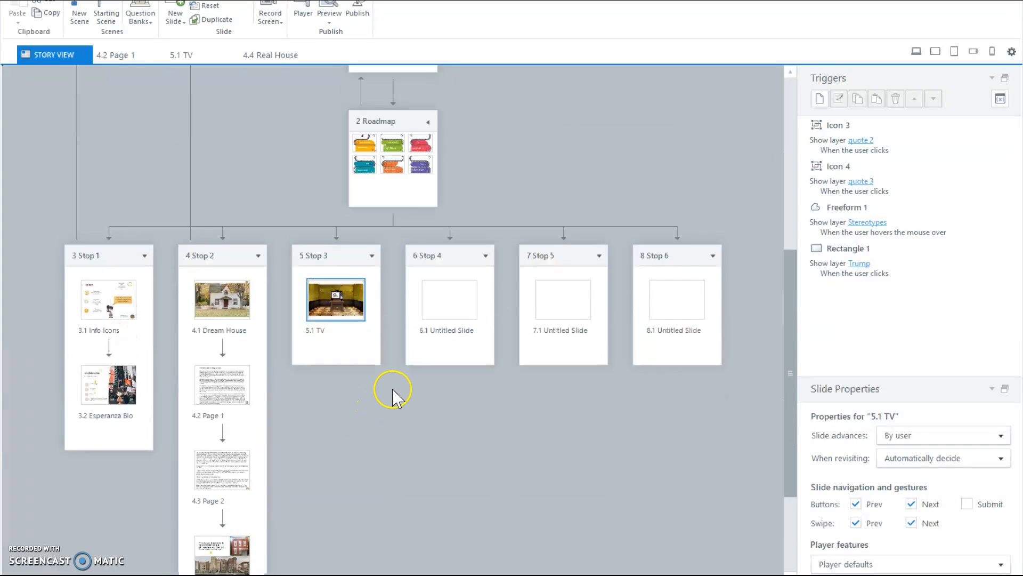
pyautogui.scroll(3)
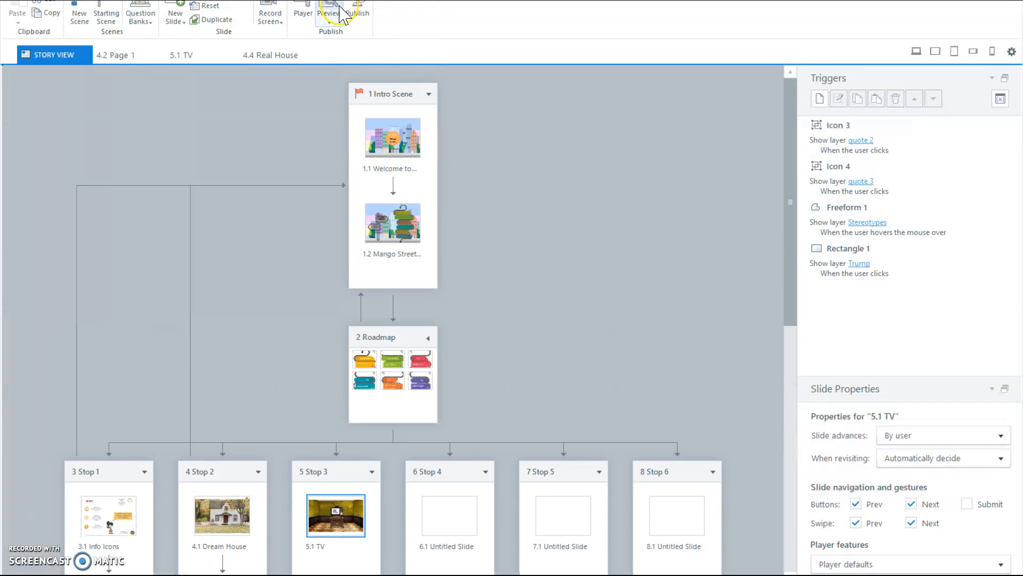
# Start a preview of the whole course, landing on the Mango Street map with six stops
pyautogui.click(330, 6)
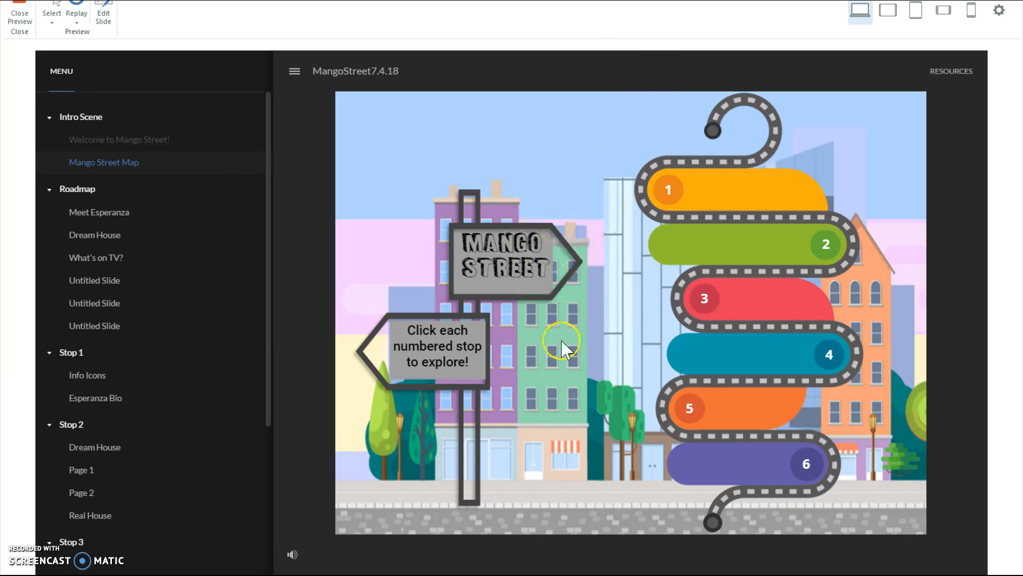
pyautogui.moveTo(555, 392)
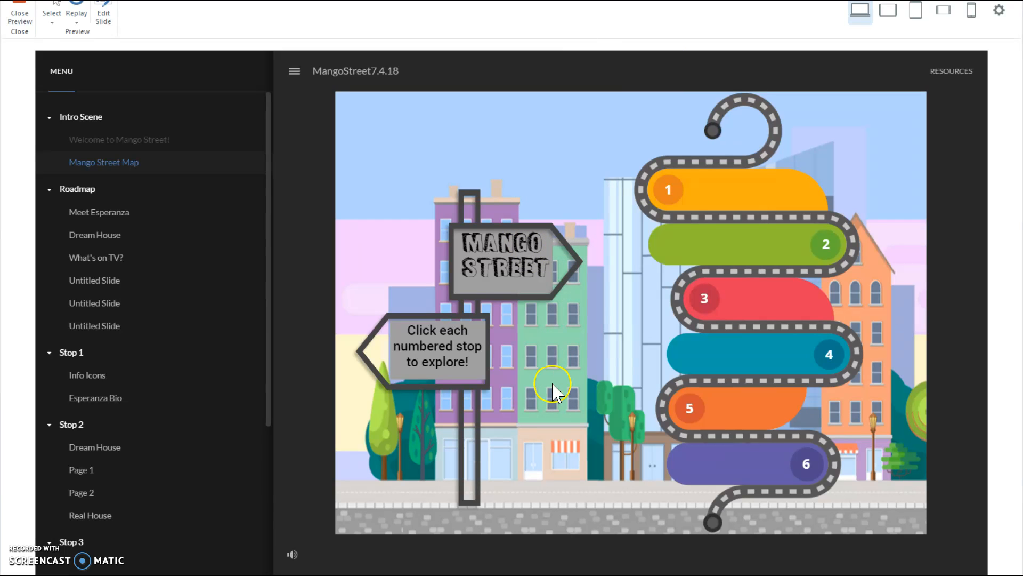
pyautogui.moveTo(473, 427)
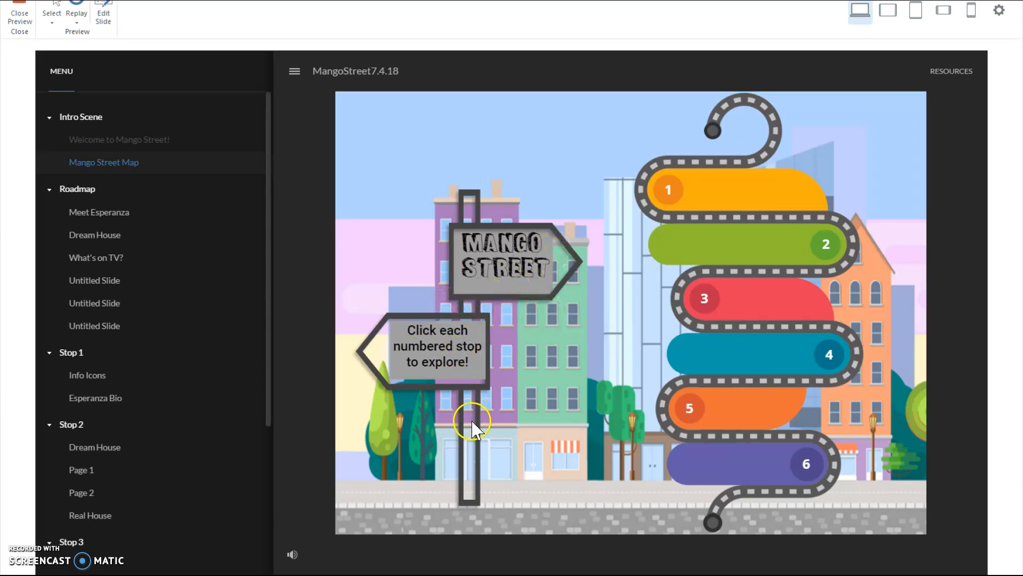
pyautogui.moveTo(509, 299)
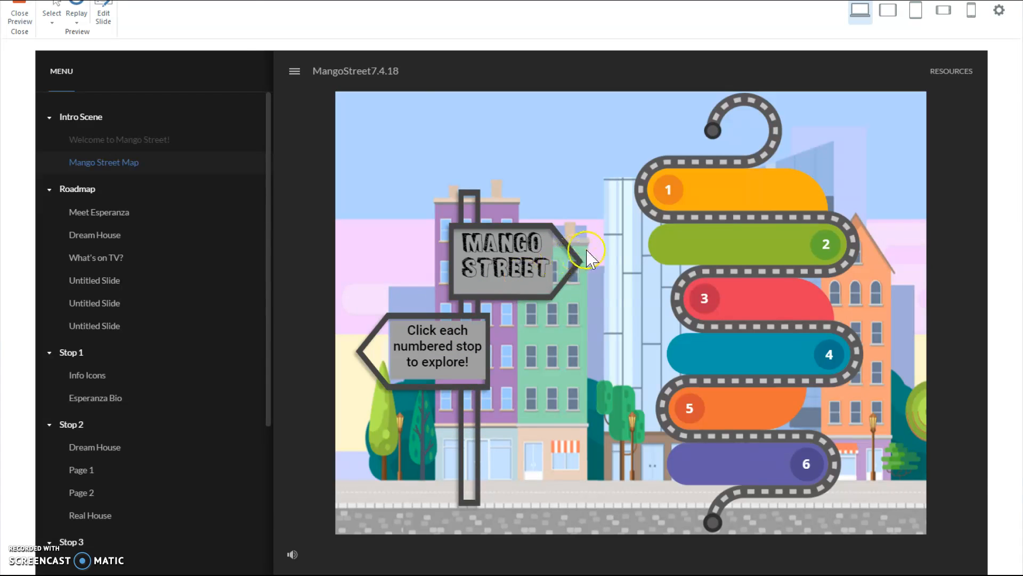
pyautogui.moveTo(589, 373)
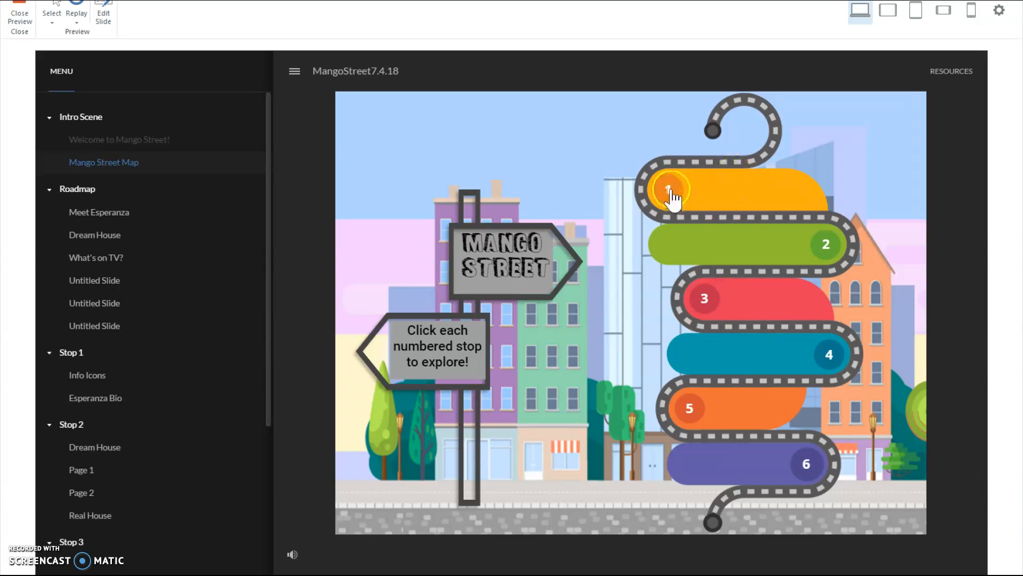
# Enter Stop 1 from the map and continue past Meet Esperanza to the Info Icons slide
pyautogui.click(670, 190)
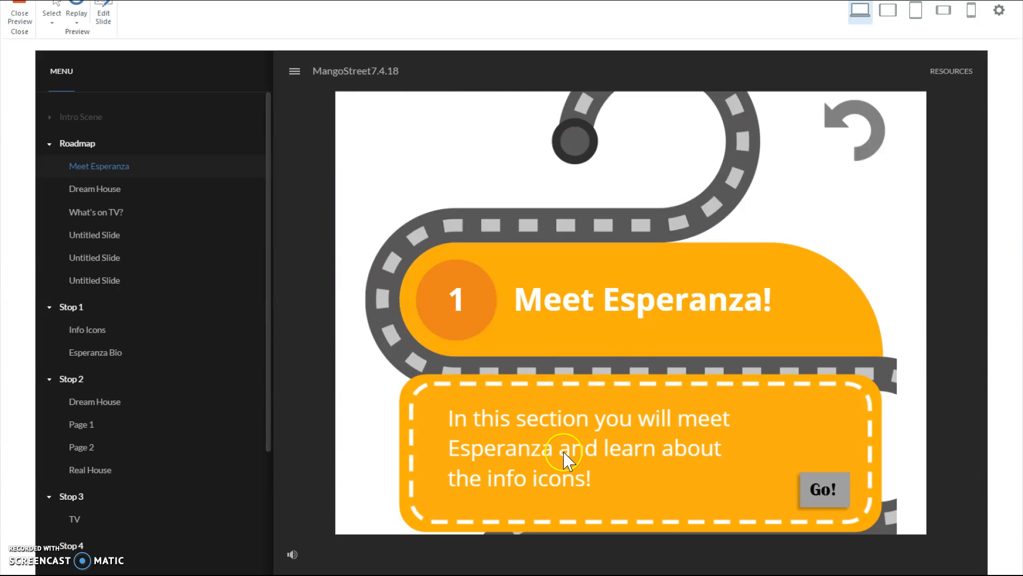
pyautogui.moveTo(556, 480)
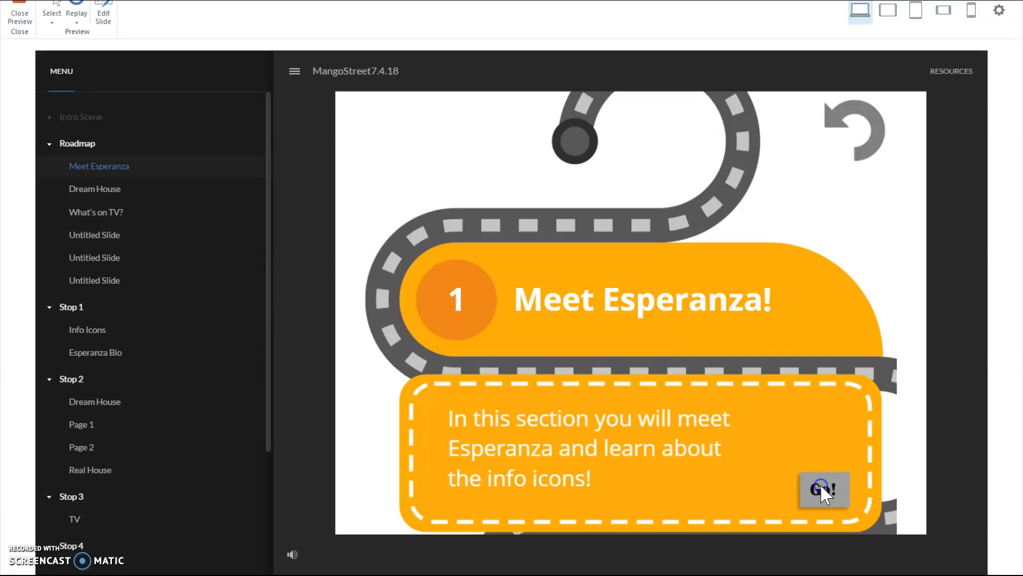
pyautogui.click(824, 489)
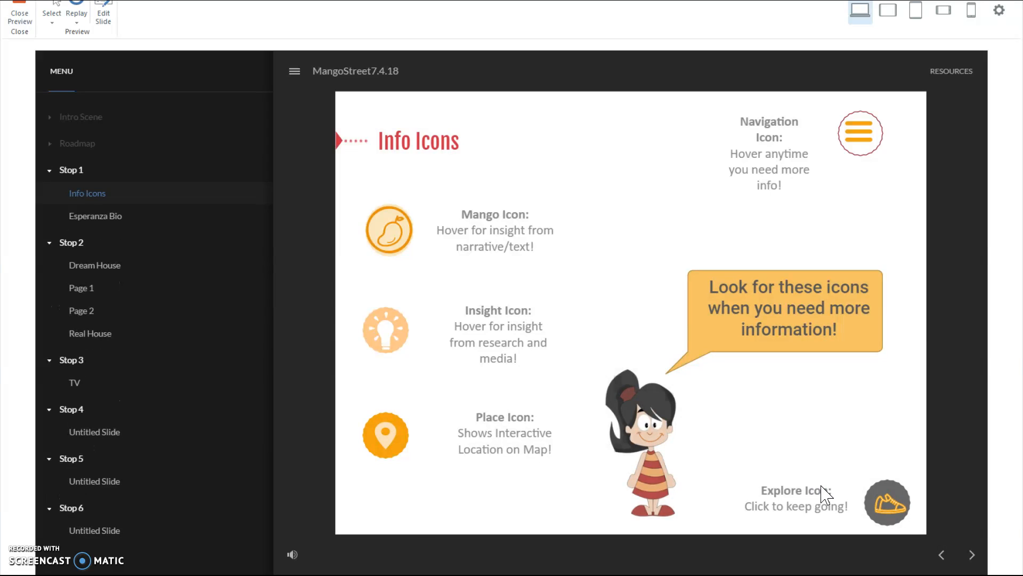
pyautogui.moveTo(562, 362)
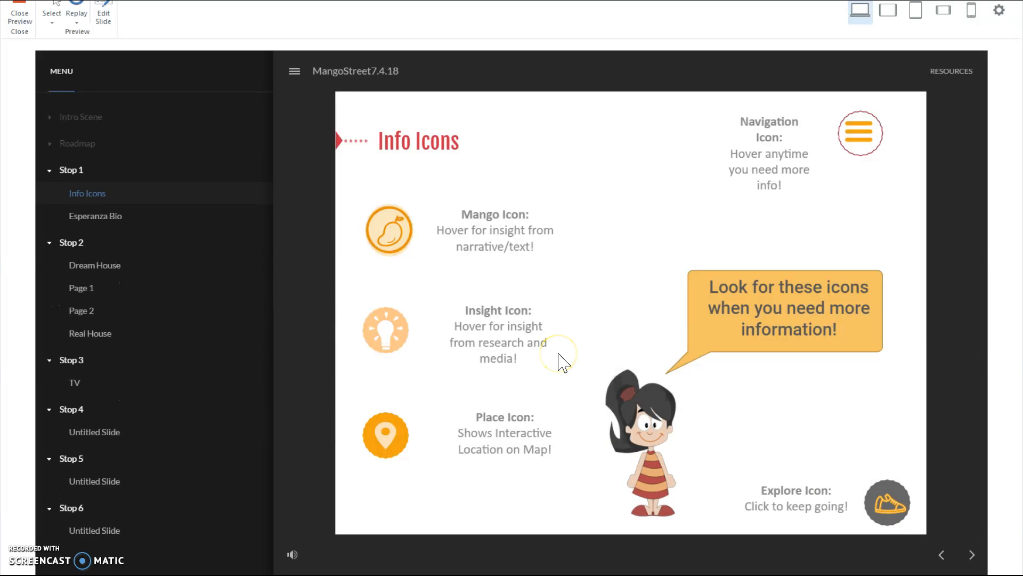
pyautogui.moveTo(464, 369)
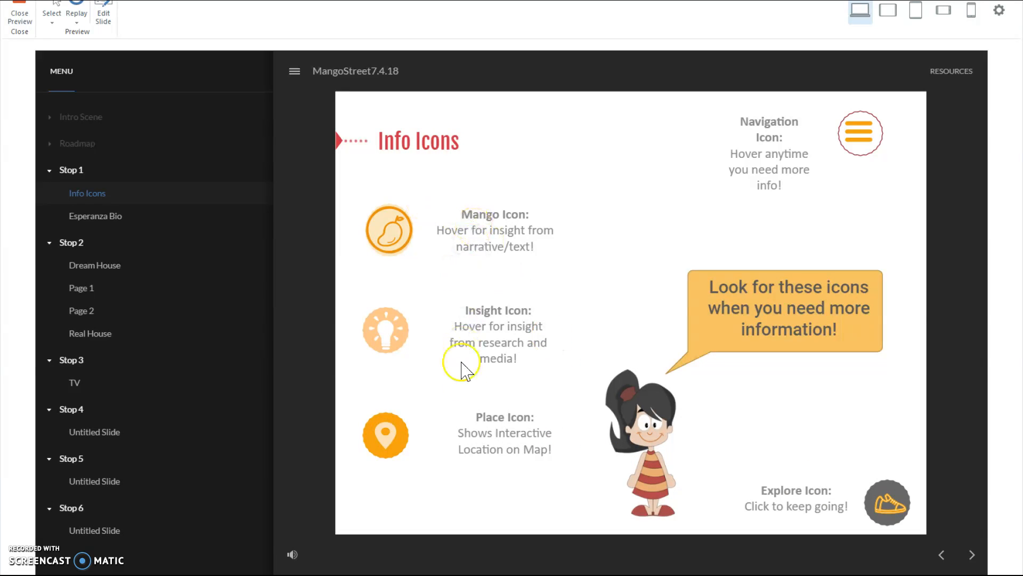
pyautogui.moveTo(513, 391)
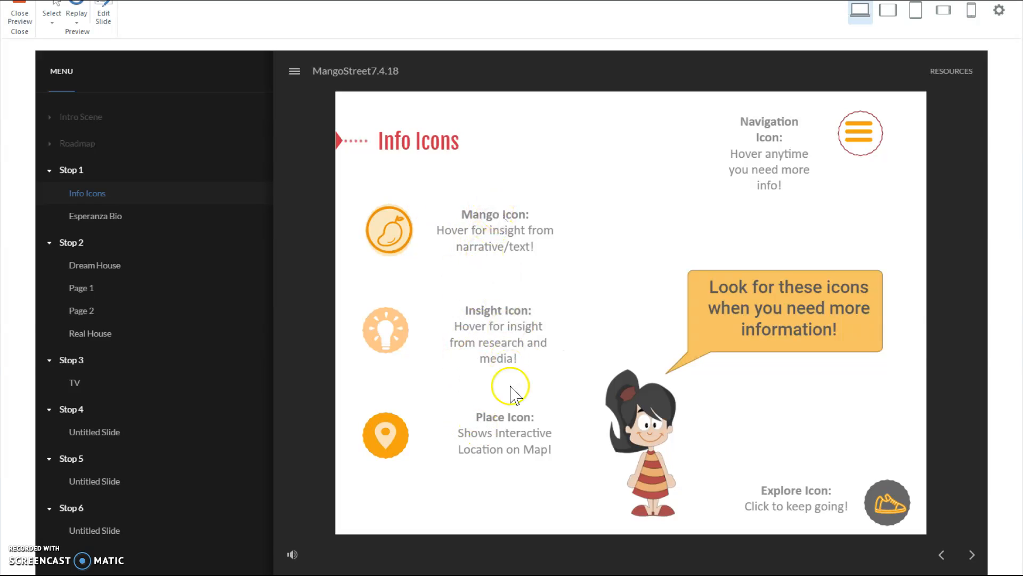
pyautogui.moveTo(861, 134)
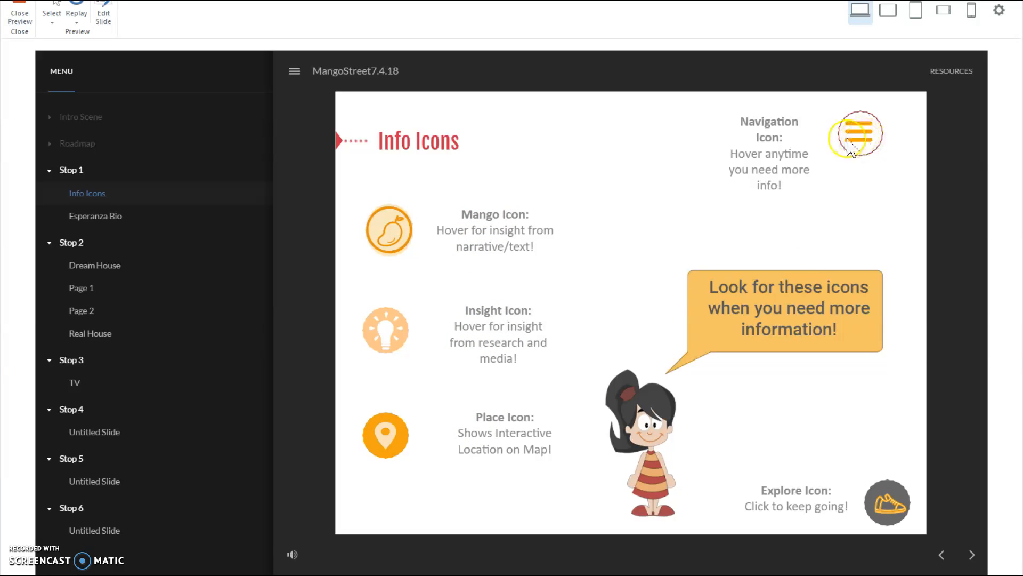
pyautogui.moveTo(865, 140)
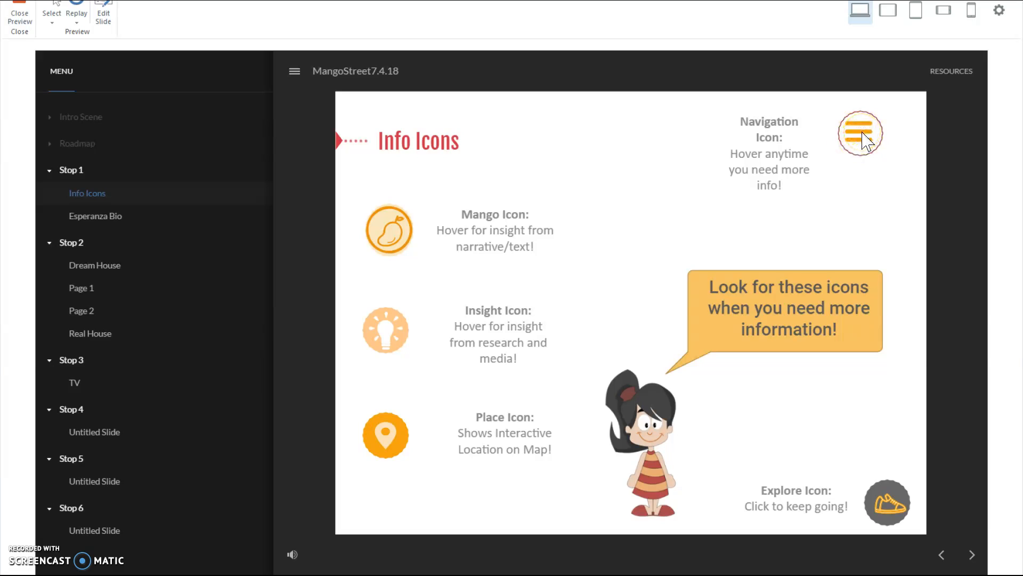
pyautogui.moveTo(885, 121)
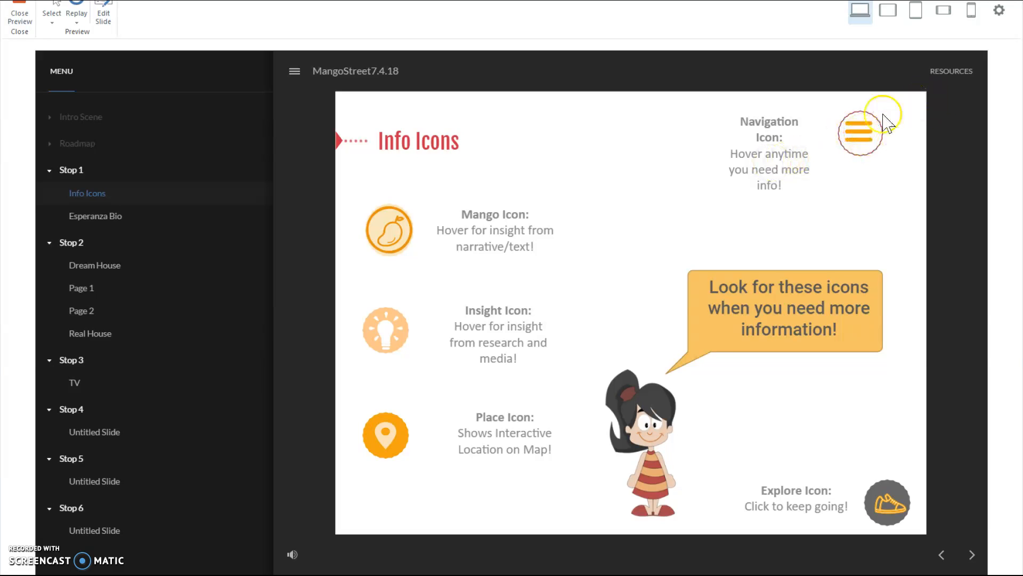
pyautogui.moveTo(681, 378)
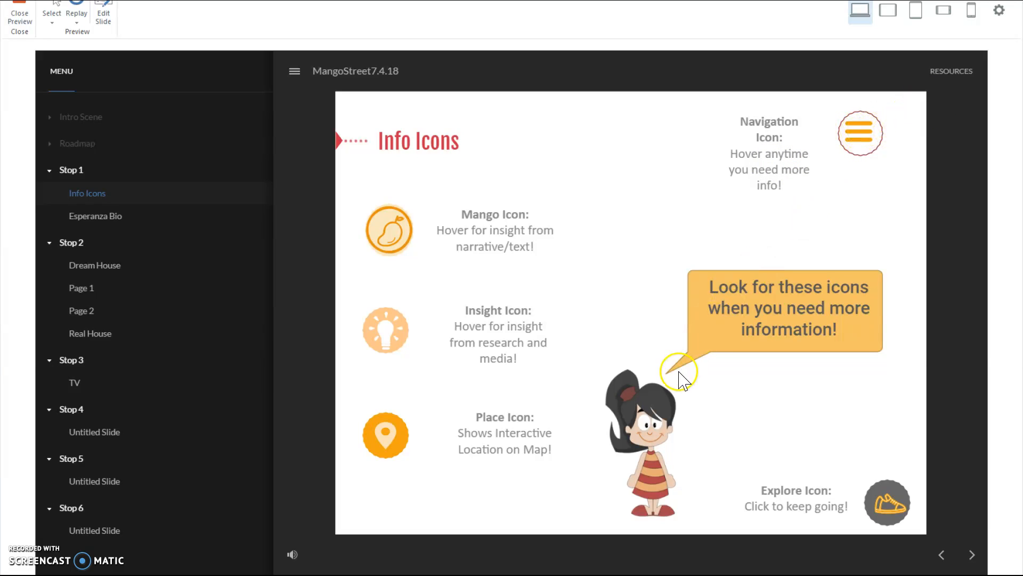
pyautogui.moveTo(630, 440)
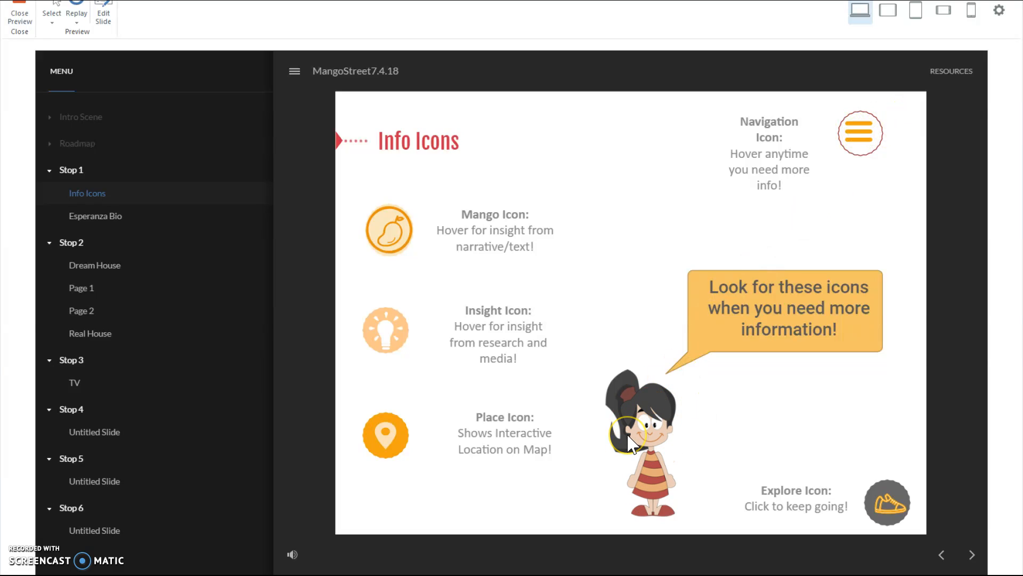
pyautogui.moveTo(741, 427)
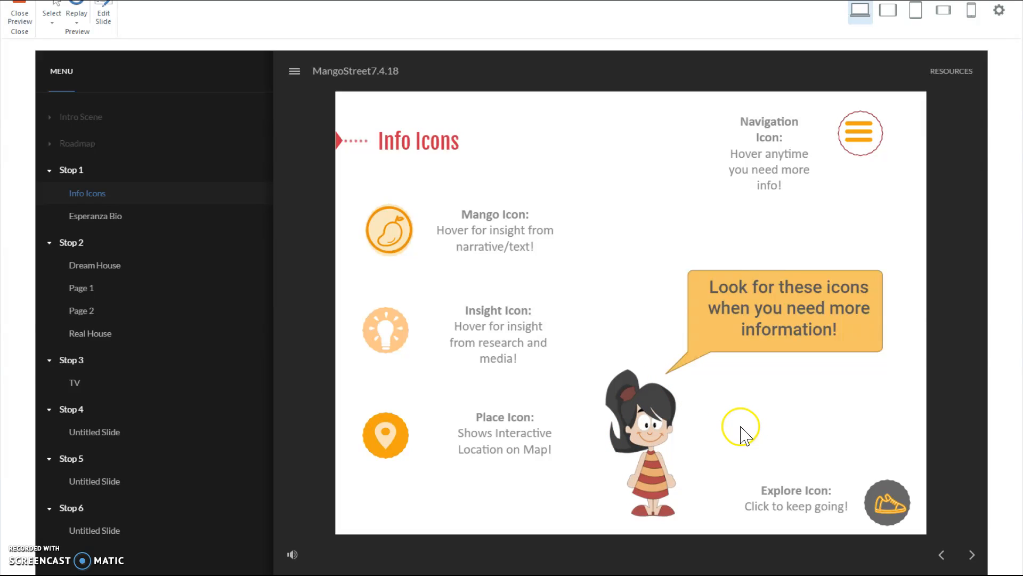
pyautogui.moveTo(888, 503)
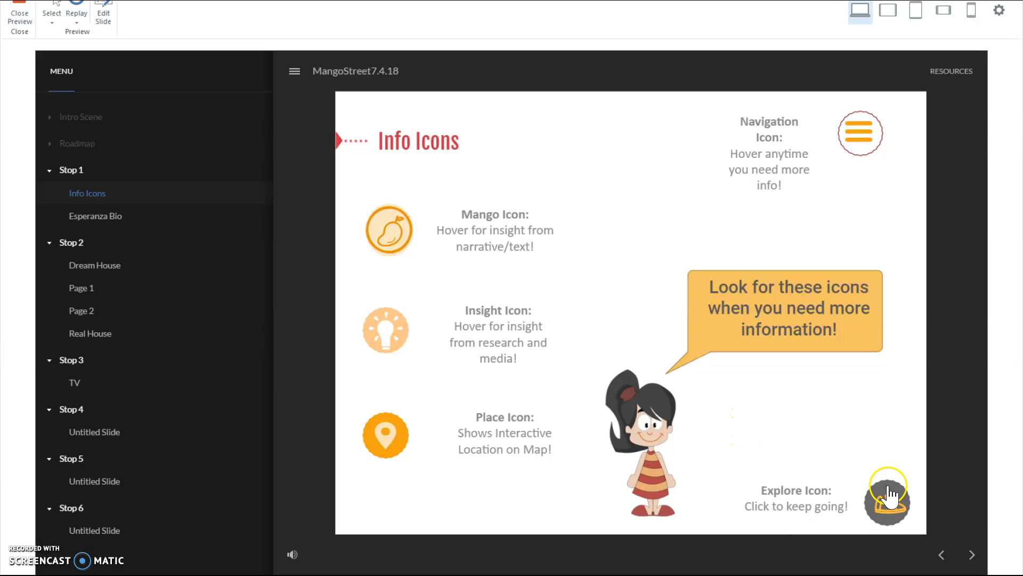
# View the Esperanza Bio slide and its info point, then return to the Mango Street map
pyautogui.click(887, 494)
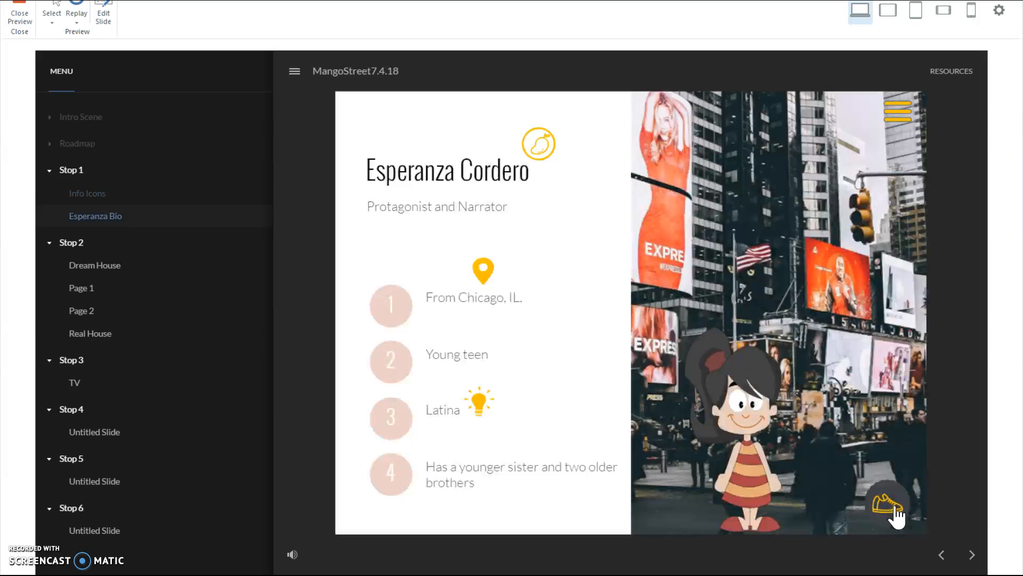
pyautogui.moveTo(772, 336)
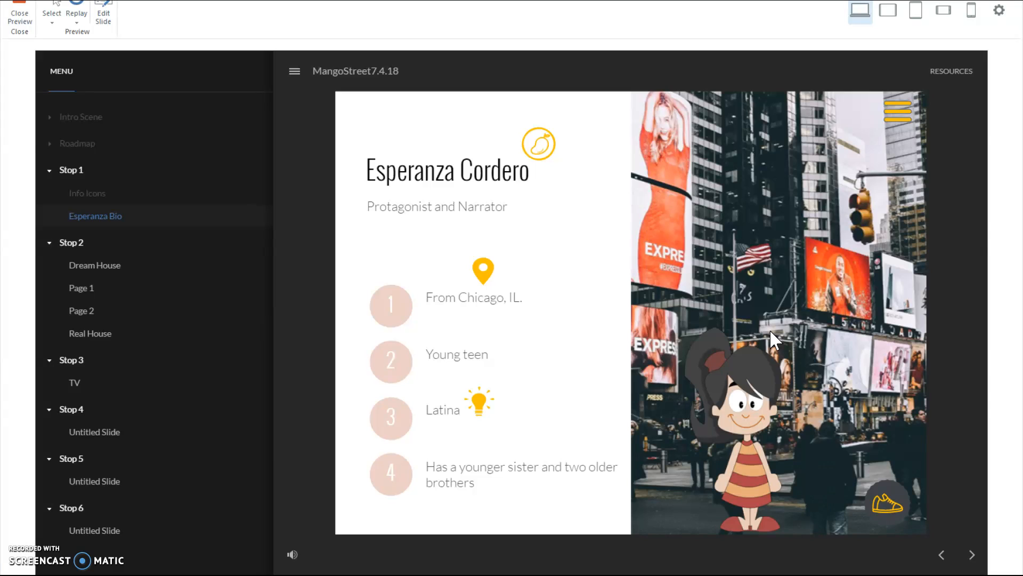
pyautogui.moveTo(754, 418)
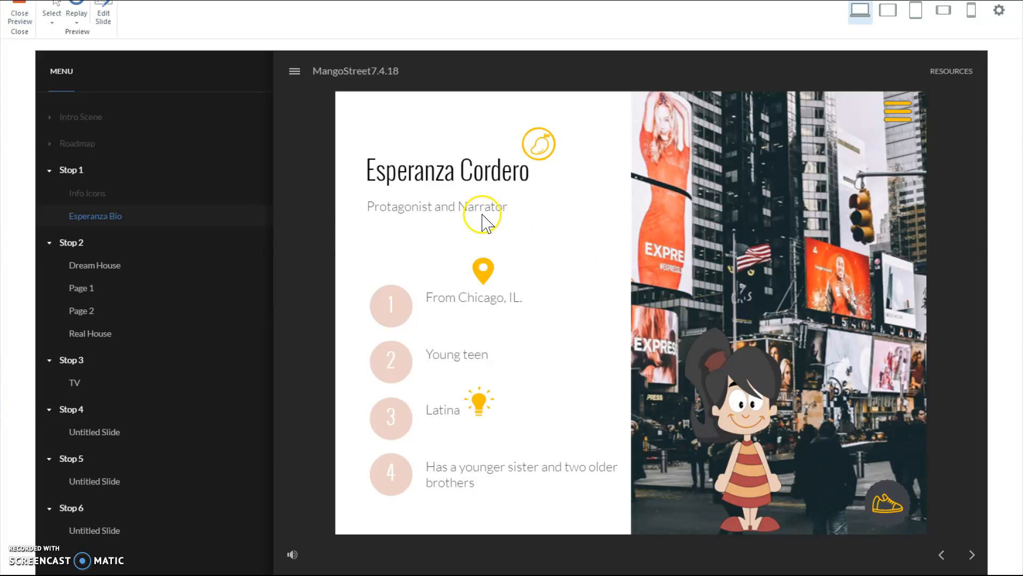
pyautogui.moveTo(564, 203)
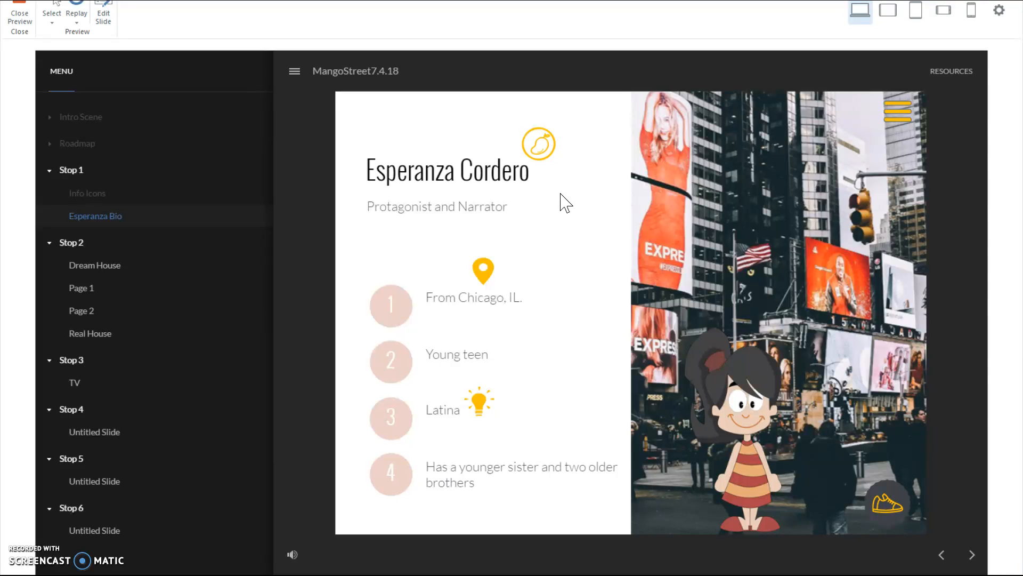
pyautogui.moveTo(539, 144)
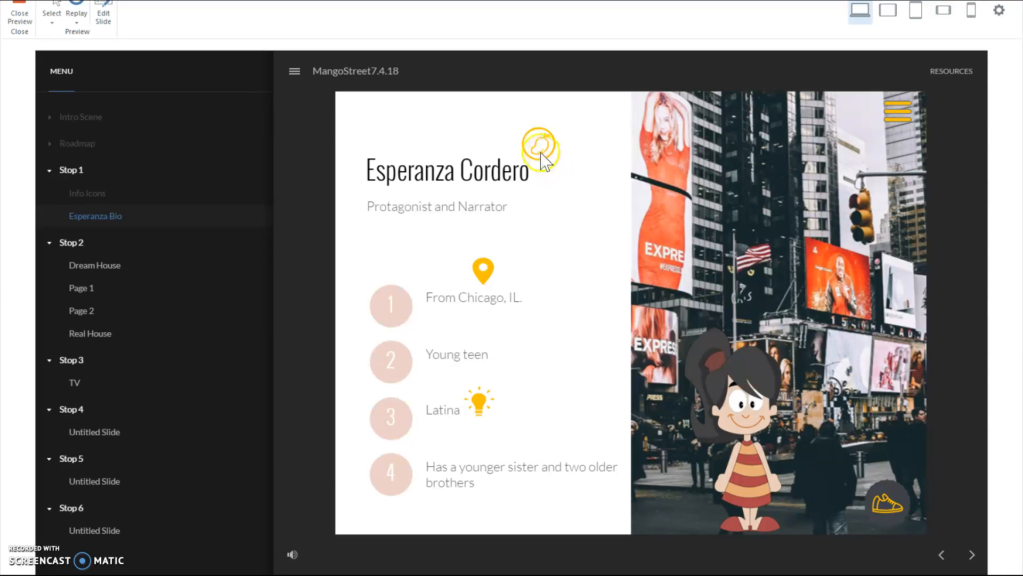
pyautogui.click(540, 147)
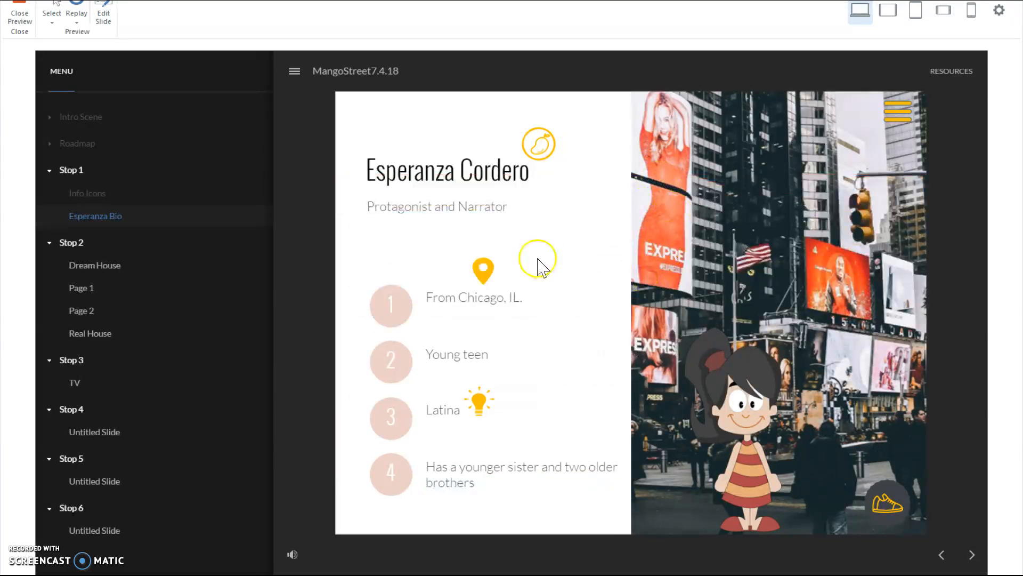
pyautogui.click(483, 270)
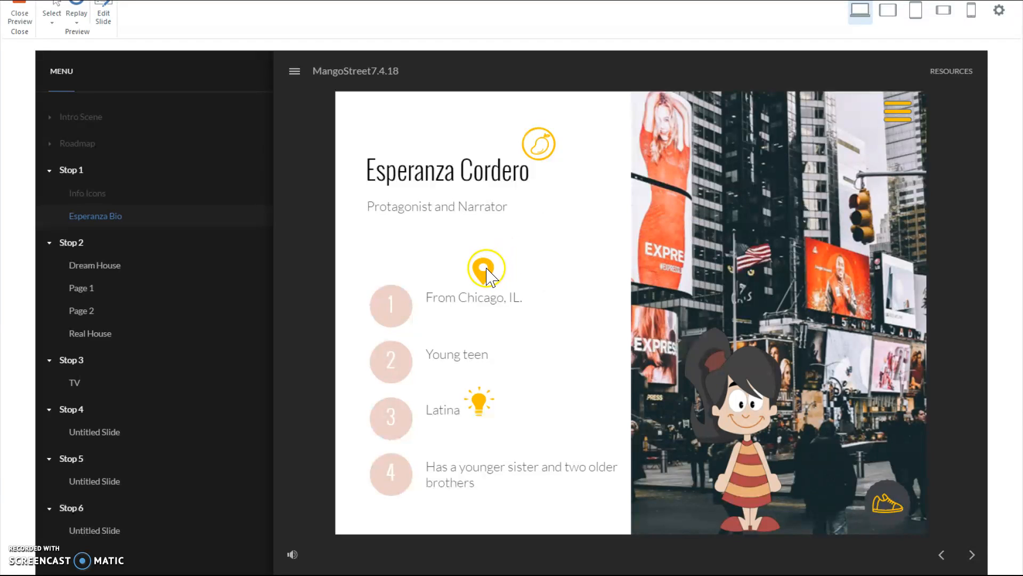
pyautogui.click(486, 268)
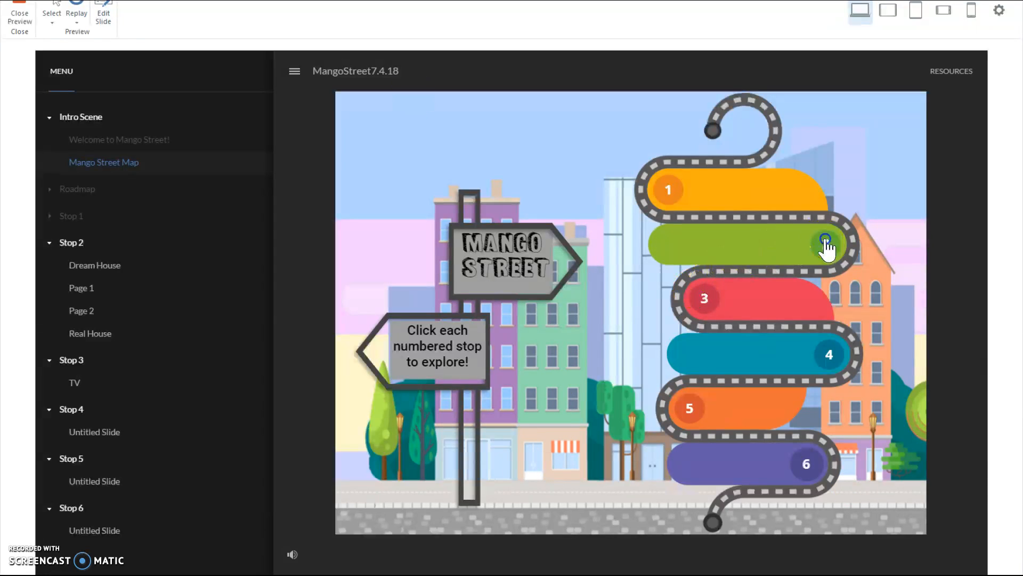
# Enter Stop 2, Dream vs Reality, and advance to the second reading page
pyautogui.click(828, 246)
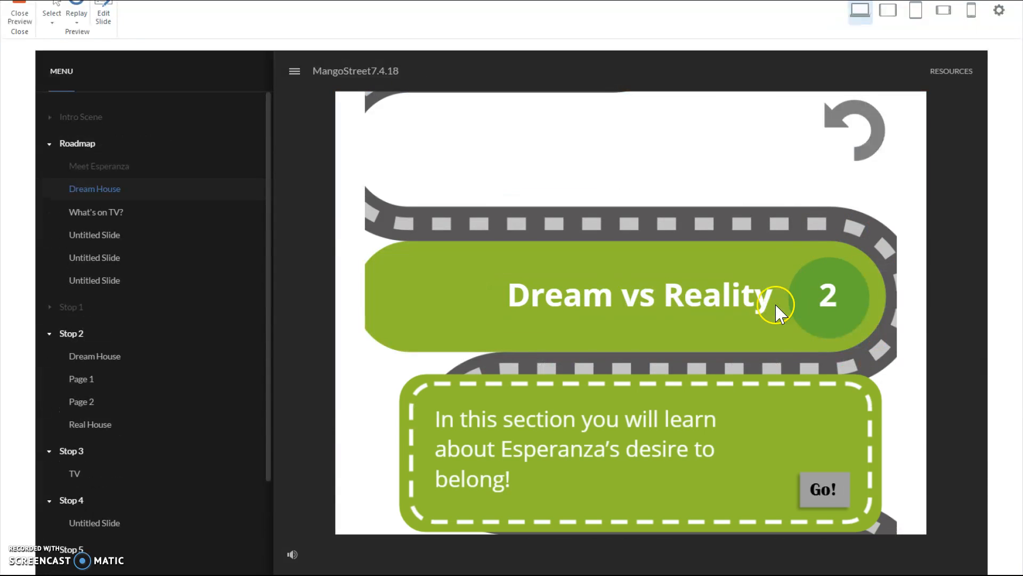
pyautogui.click(823, 489)
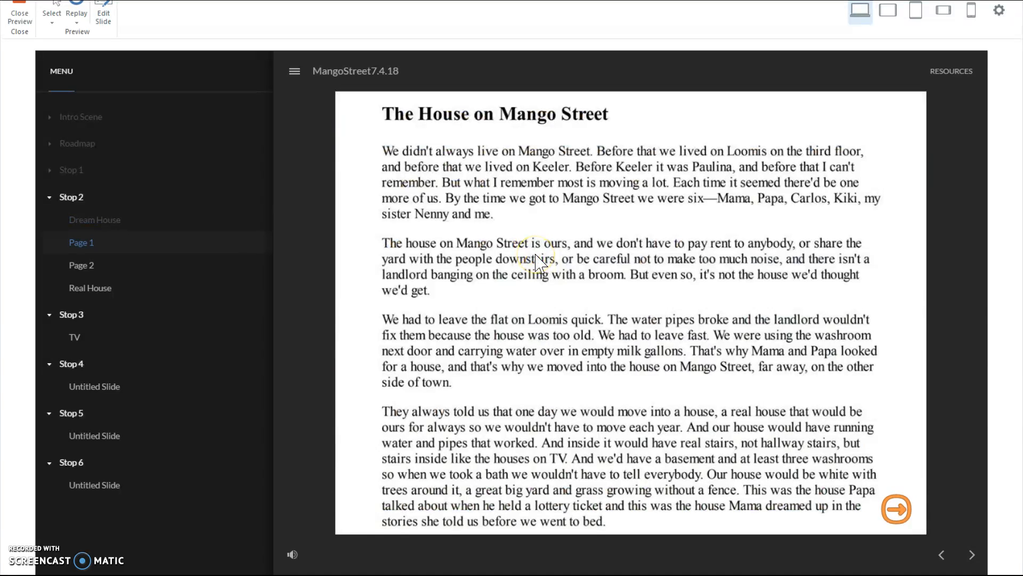
pyautogui.moveTo(913, 486)
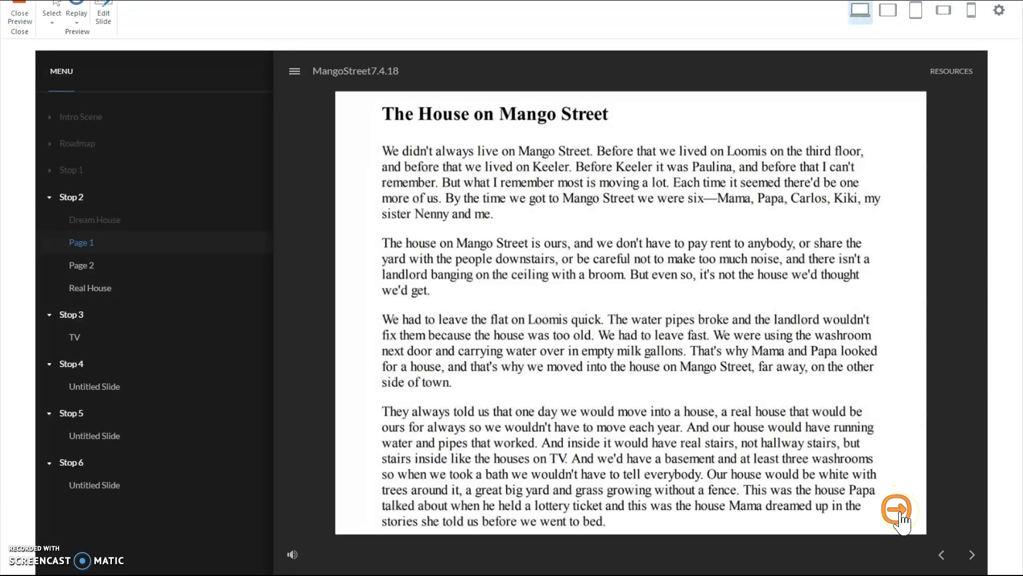
pyautogui.click(895, 510)
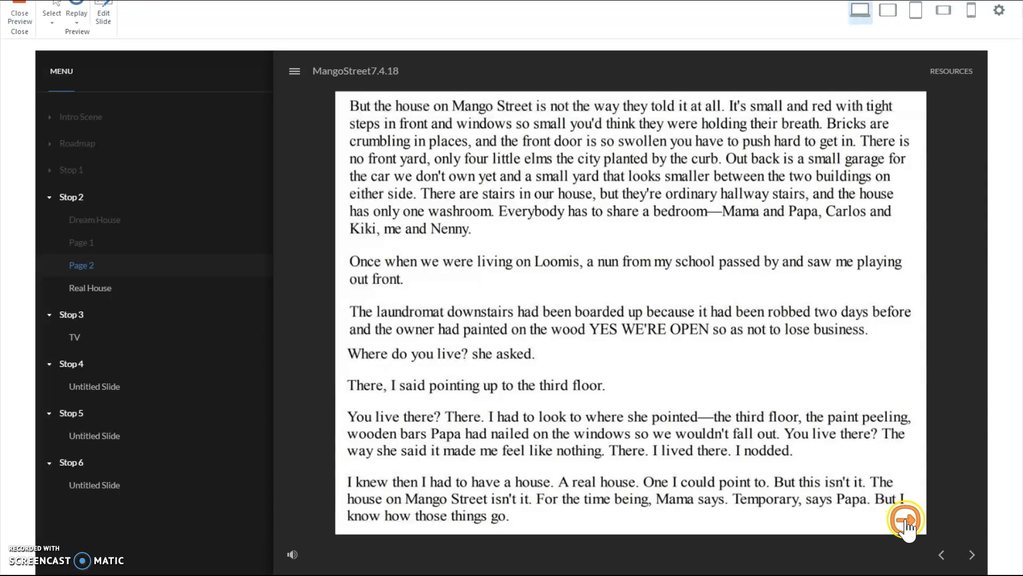
# View the Real House quote slide, then return to the Mango Street map via the map pin
pyautogui.click(906, 519)
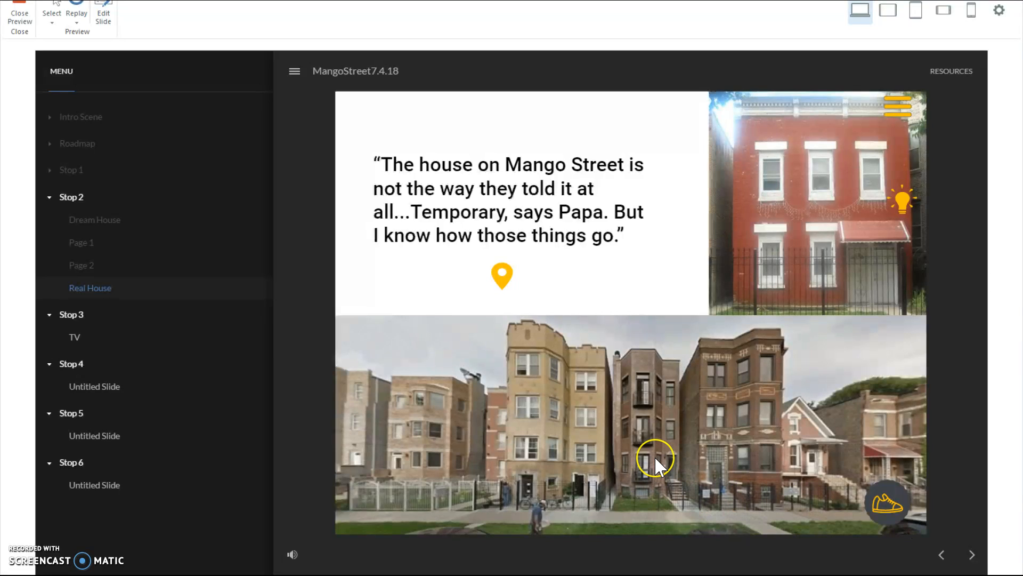
pyautogui.moveTo(639, 271)
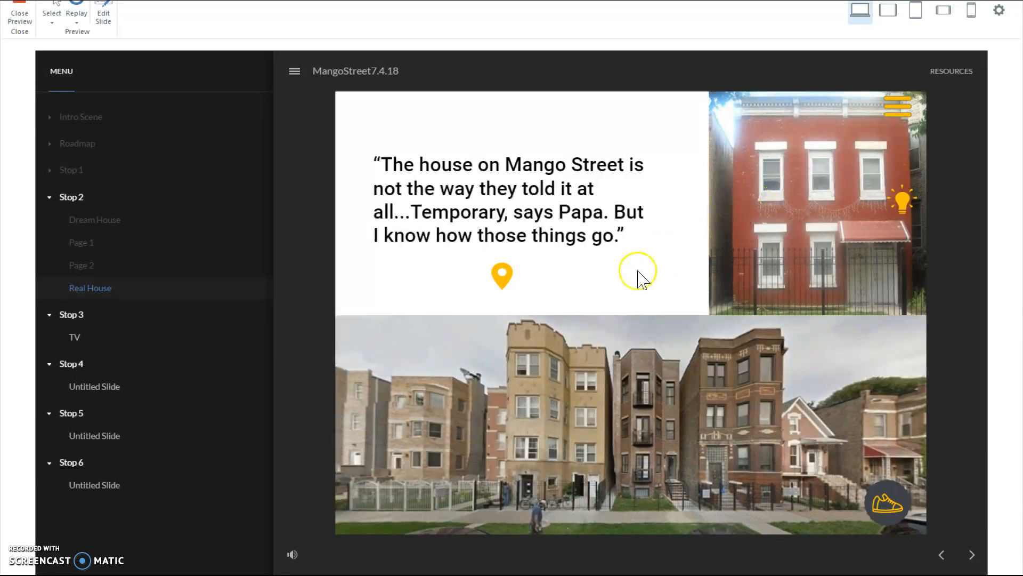
pyautogui.moveTo(673, 352)
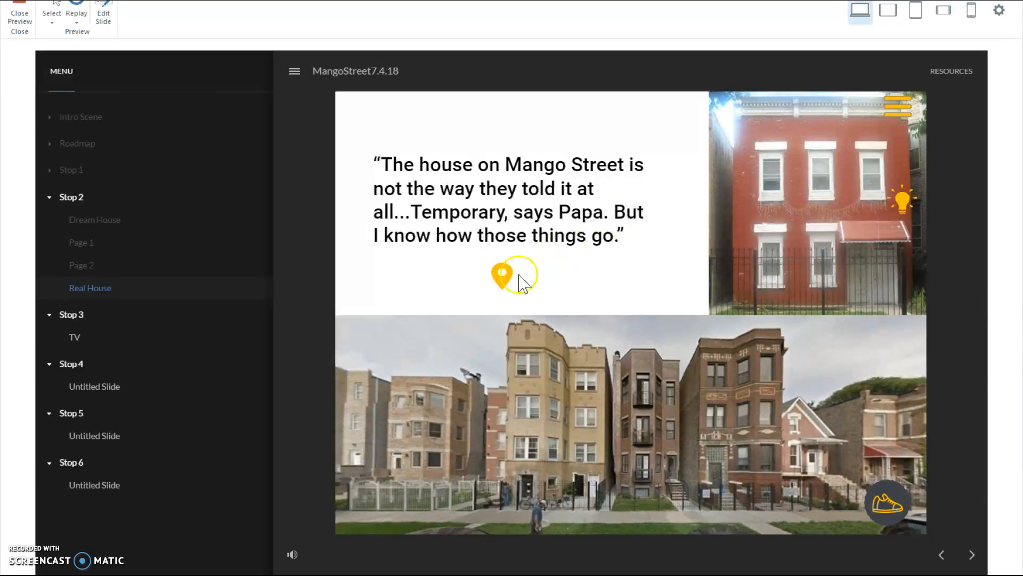
pyautogui.click(513, 274)
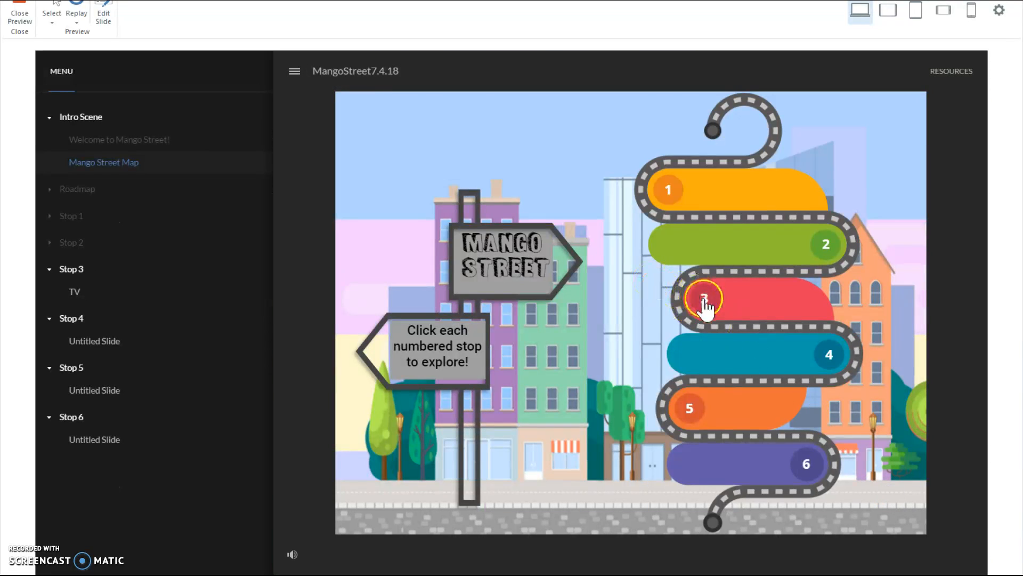
pyautogui.click(704, 302)
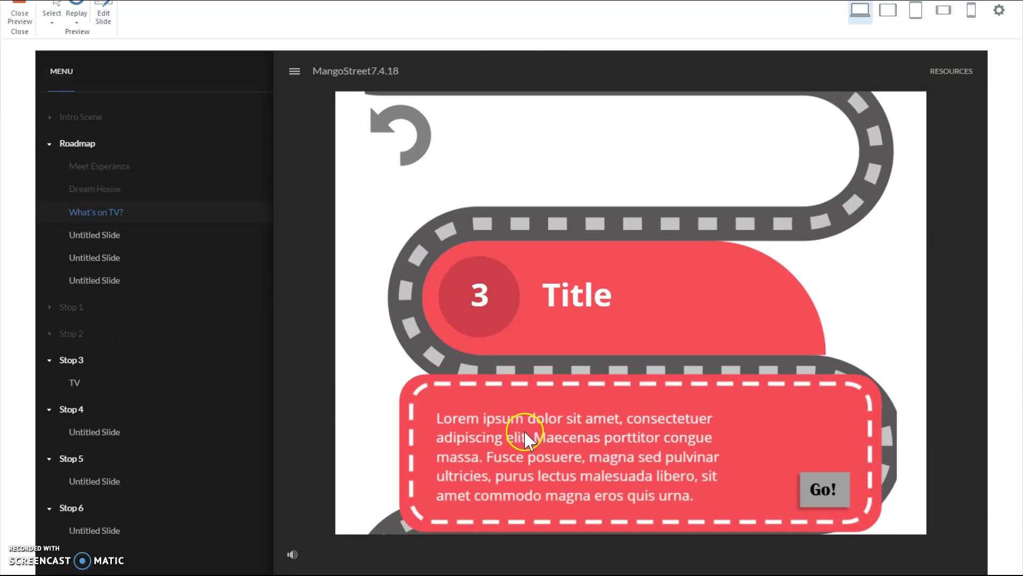
pyautogui.moveTo(423, 126)
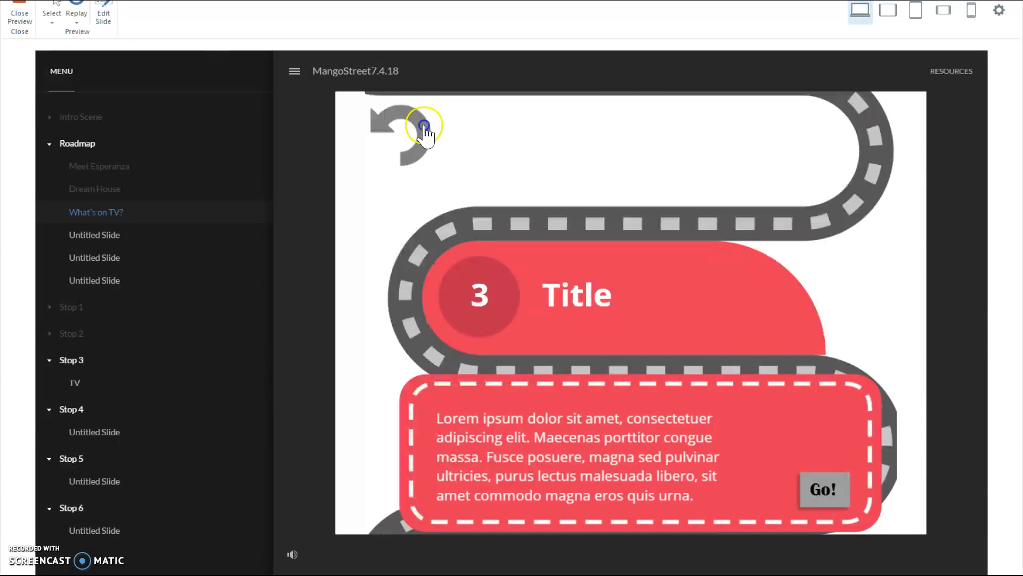
pyautogui.click(419, 130)
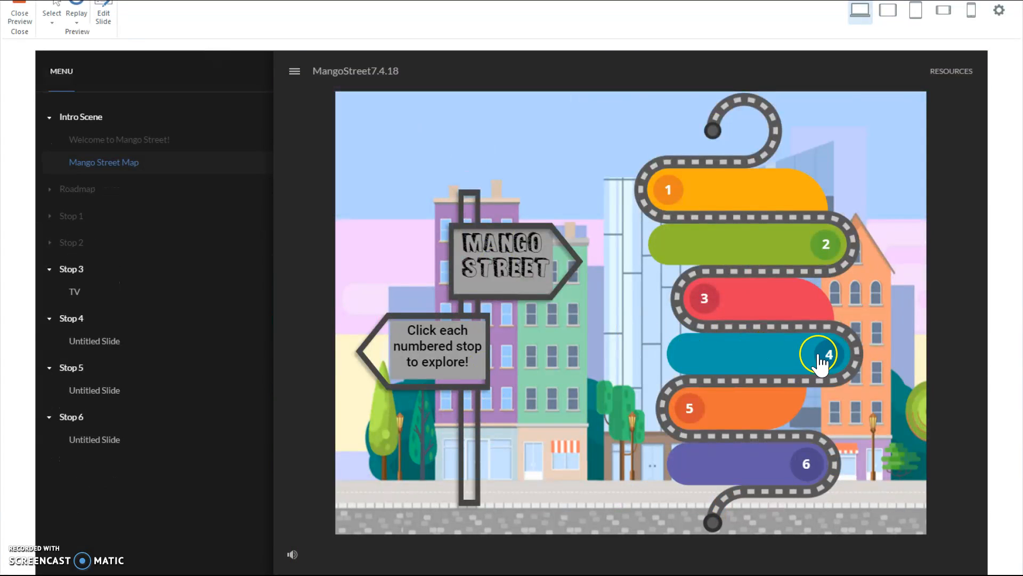
pyautogui.click(827, 354)
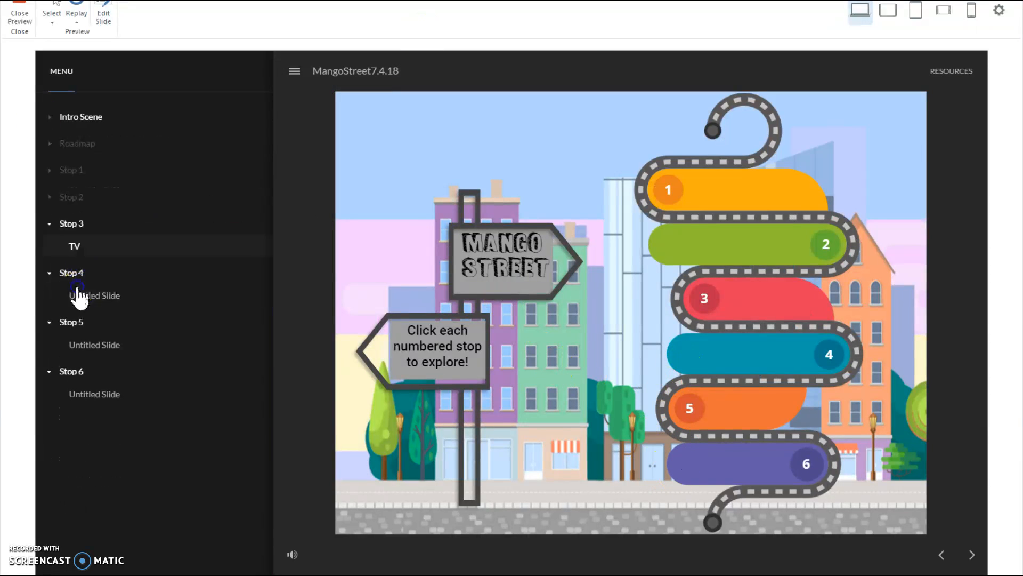
# Jump to Stop 3's TV room slide and reveal the Sonia Manzano quote about Latinas on television
pyautogui.click(75, 245)
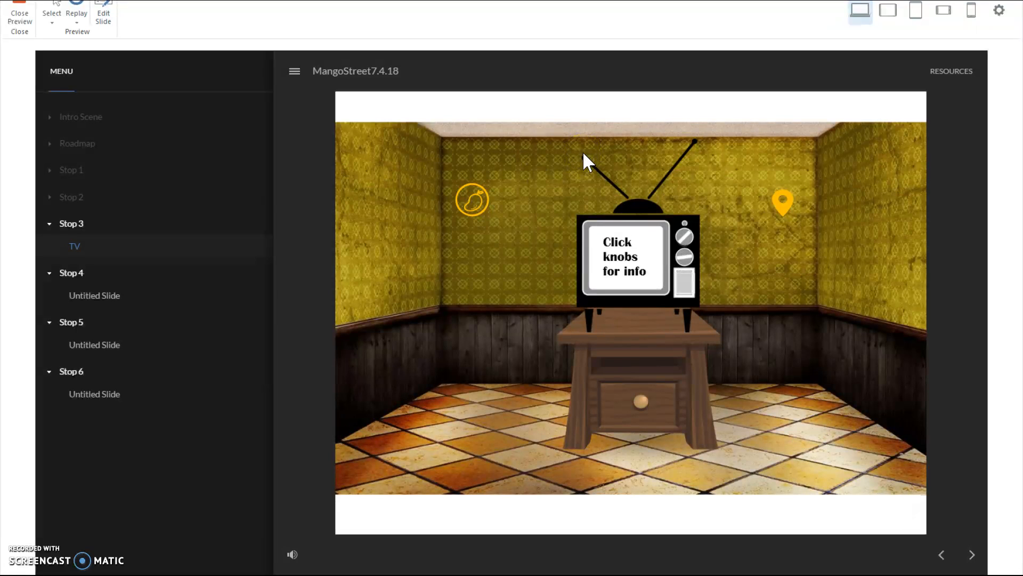
pyautogui.moveTo(783, 216)
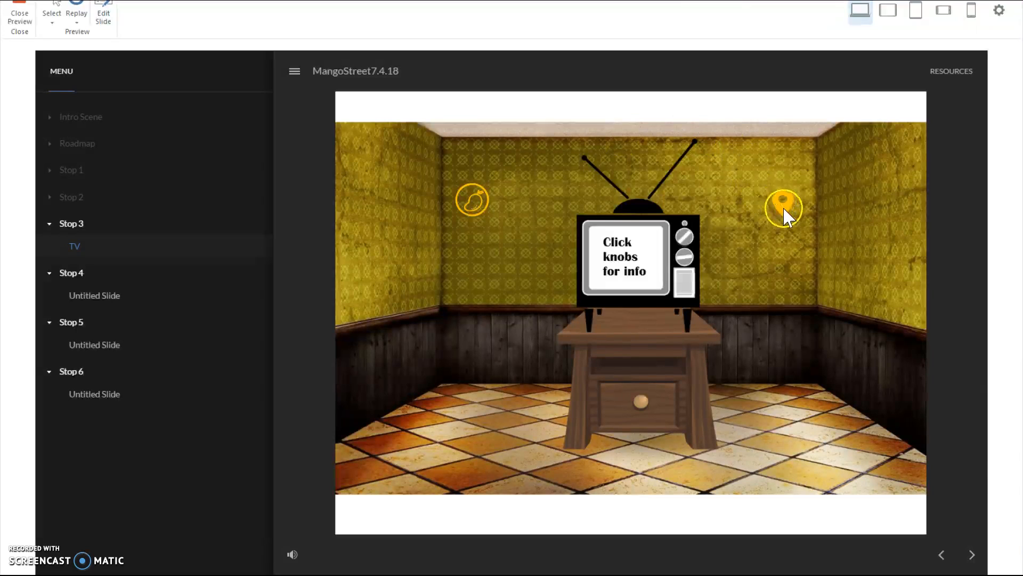
pyautogui.moveTo(780, 203)
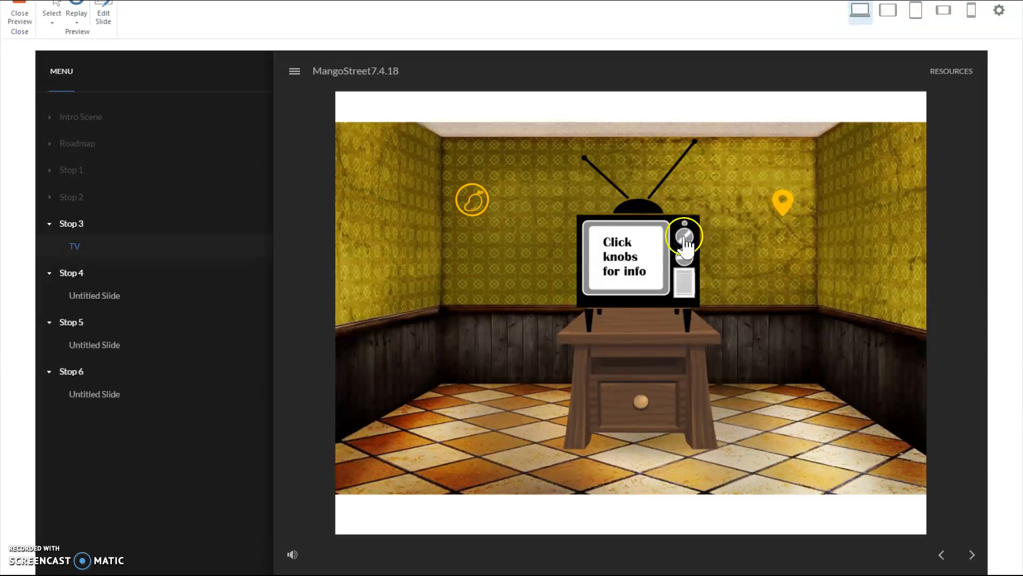
pyautogui.click(685, 235)
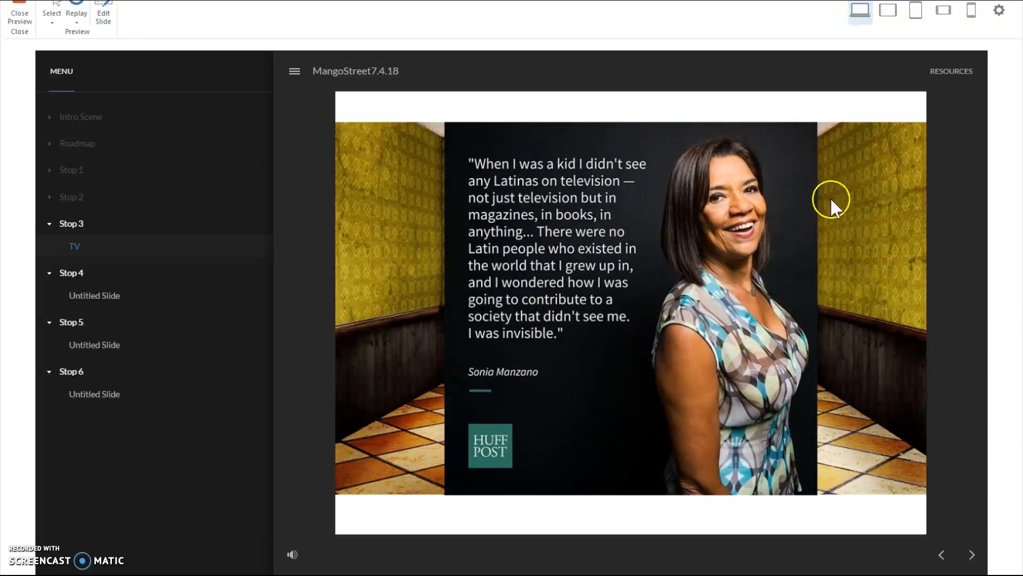
pyautogui.moveTo(486, 483)
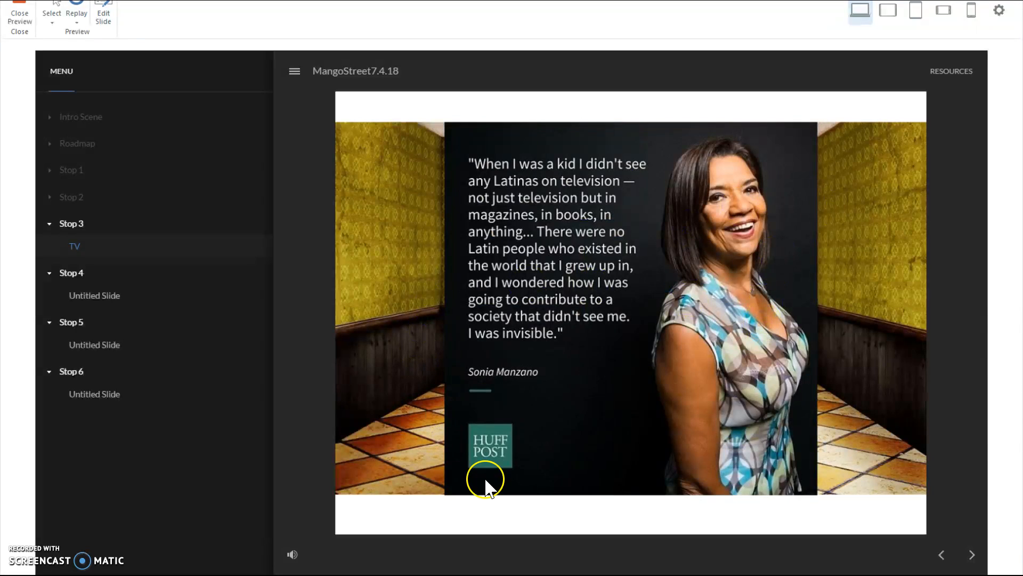
pyautogui.moveTo(138, 258)
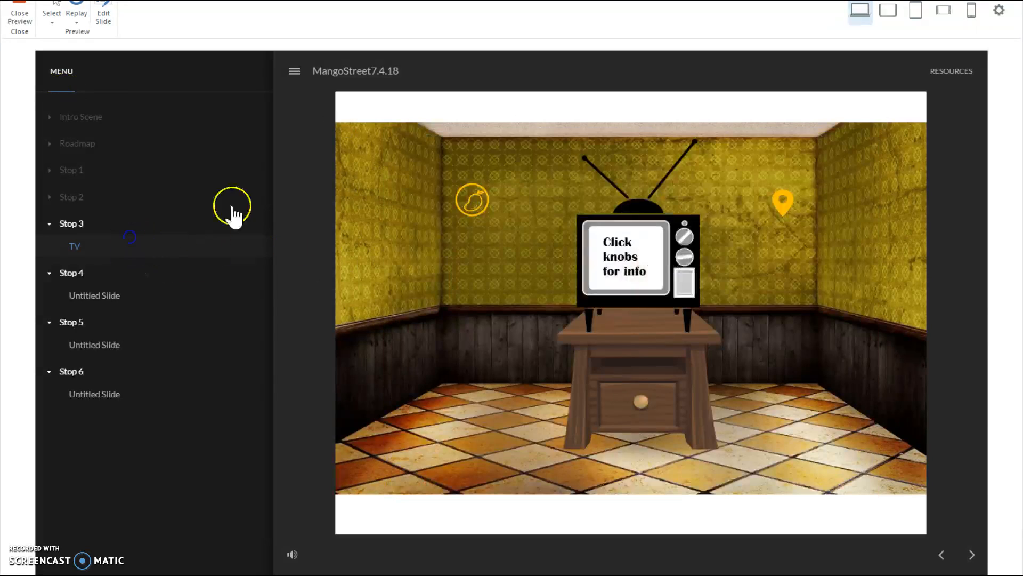
pyautogui.moveTo(96, 324)
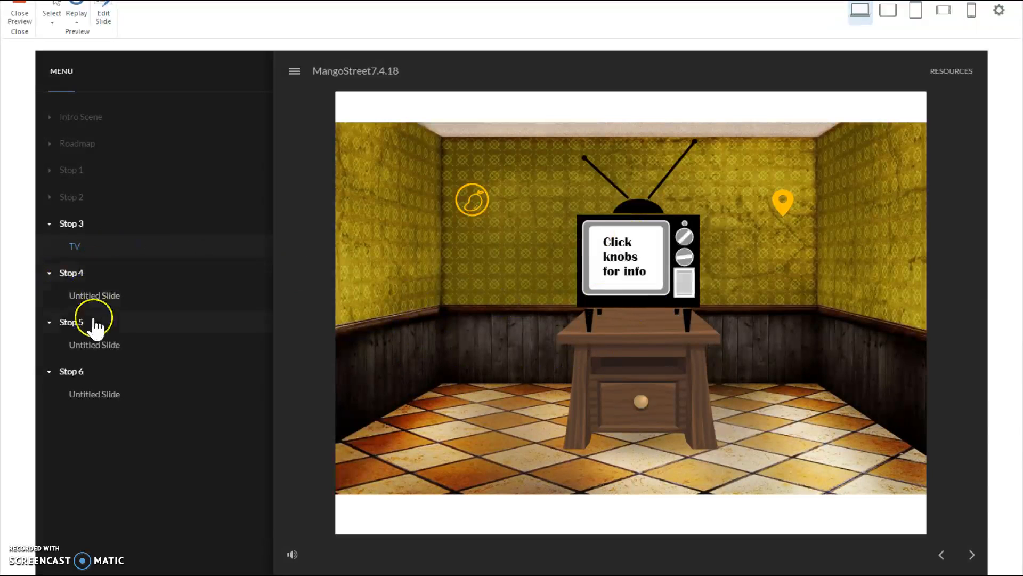
pyautogui.moveTo(468, 199)
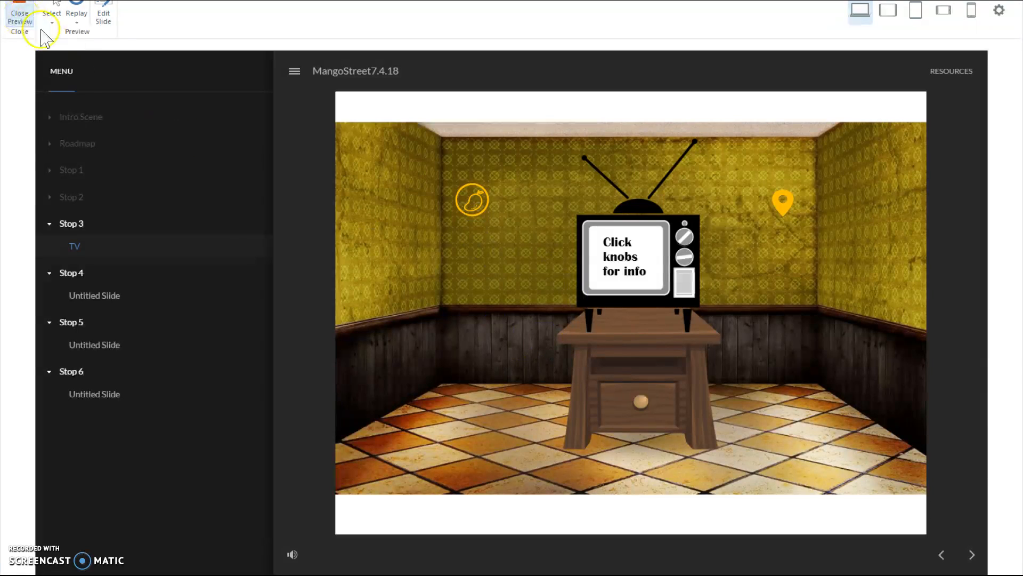
# Close the course preview and scroll the Story View scene map of Stops 1–6
pyautogui.click(19, 18)
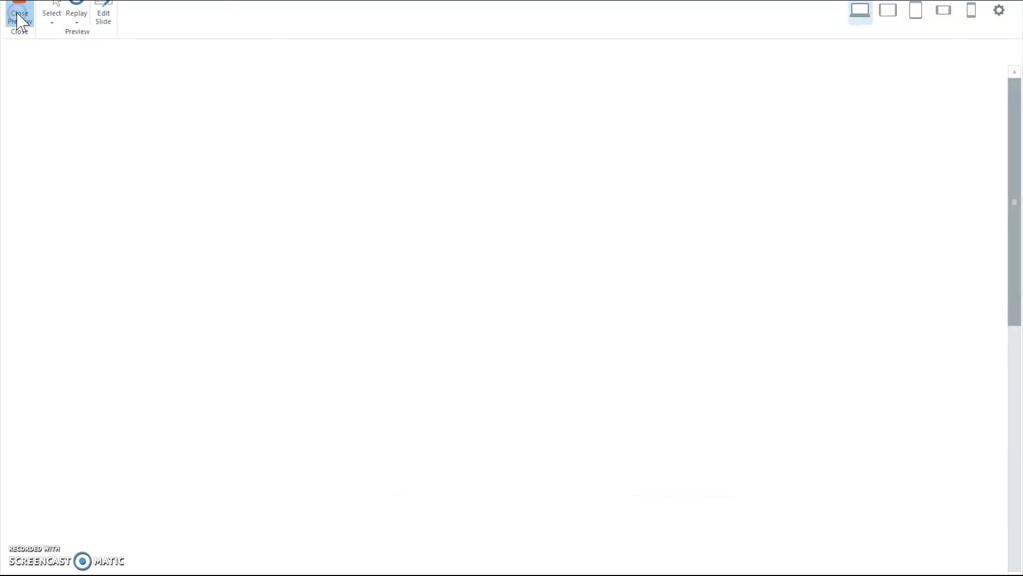
pyautogui.click(19, 12)
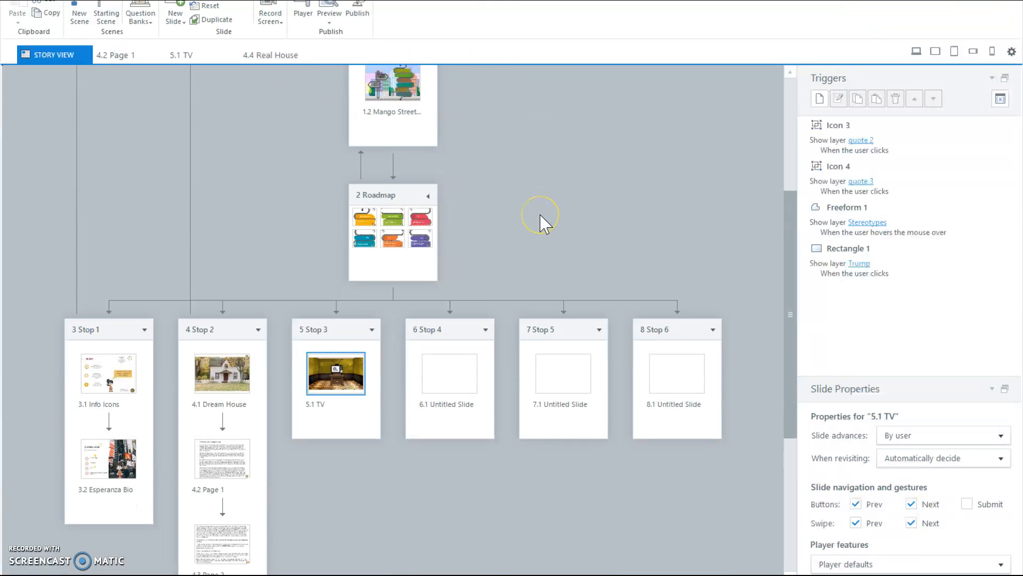
pyautogui.scroll(-3)
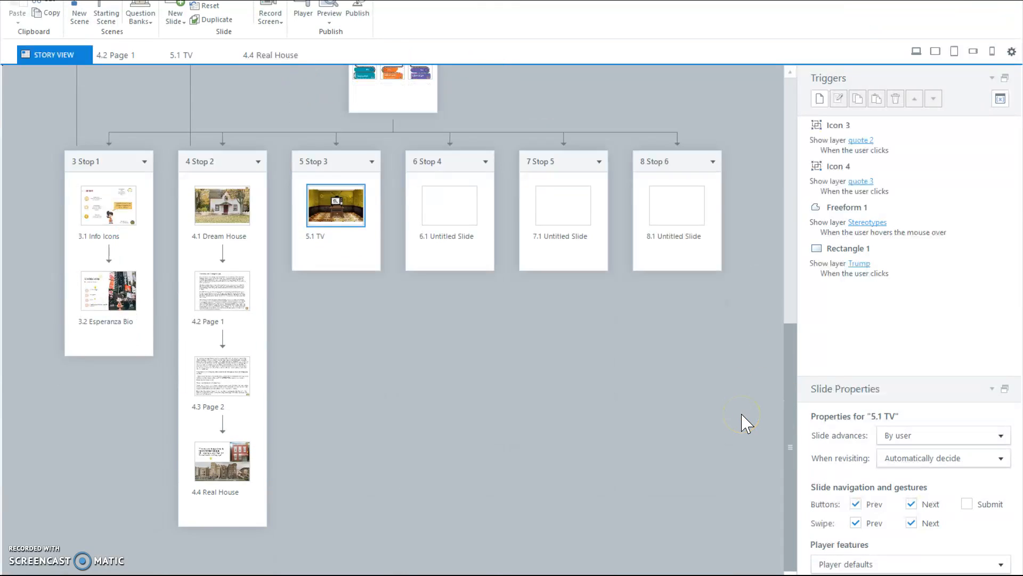